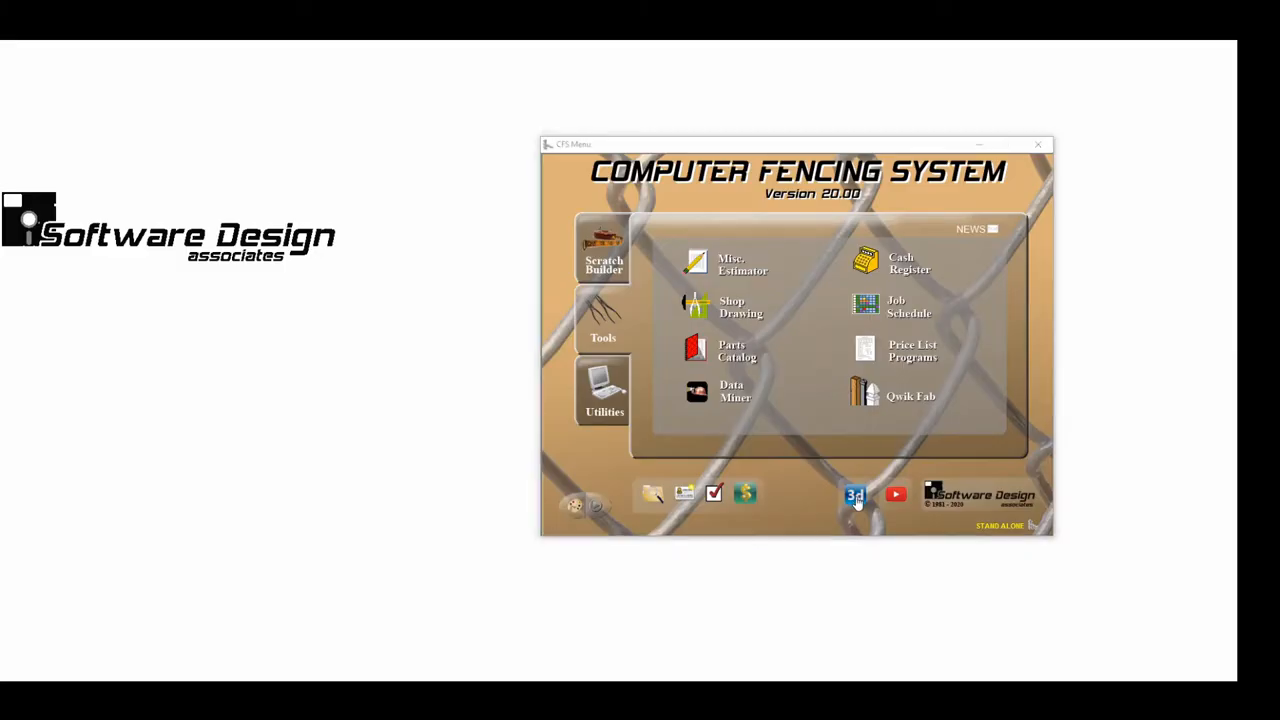
Launch the Fence3D web app from the Computer Fencing System 3D icon
click(854, 494)
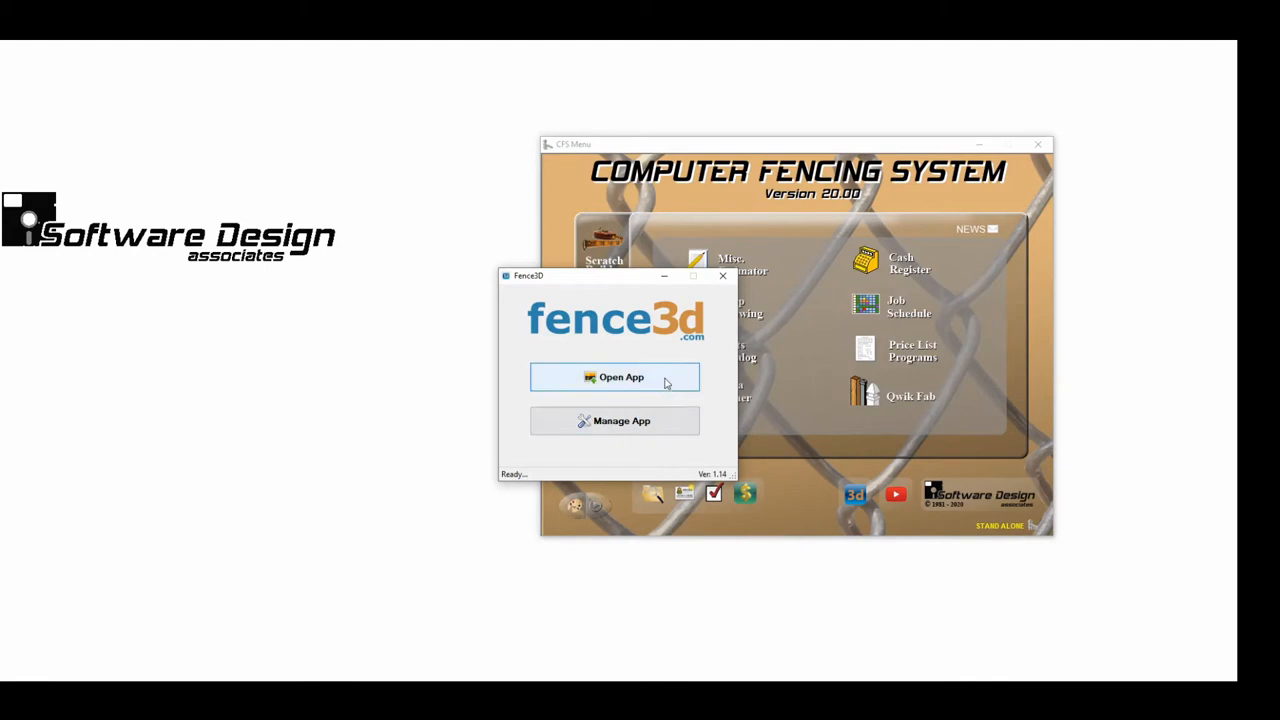
click(614, 377)
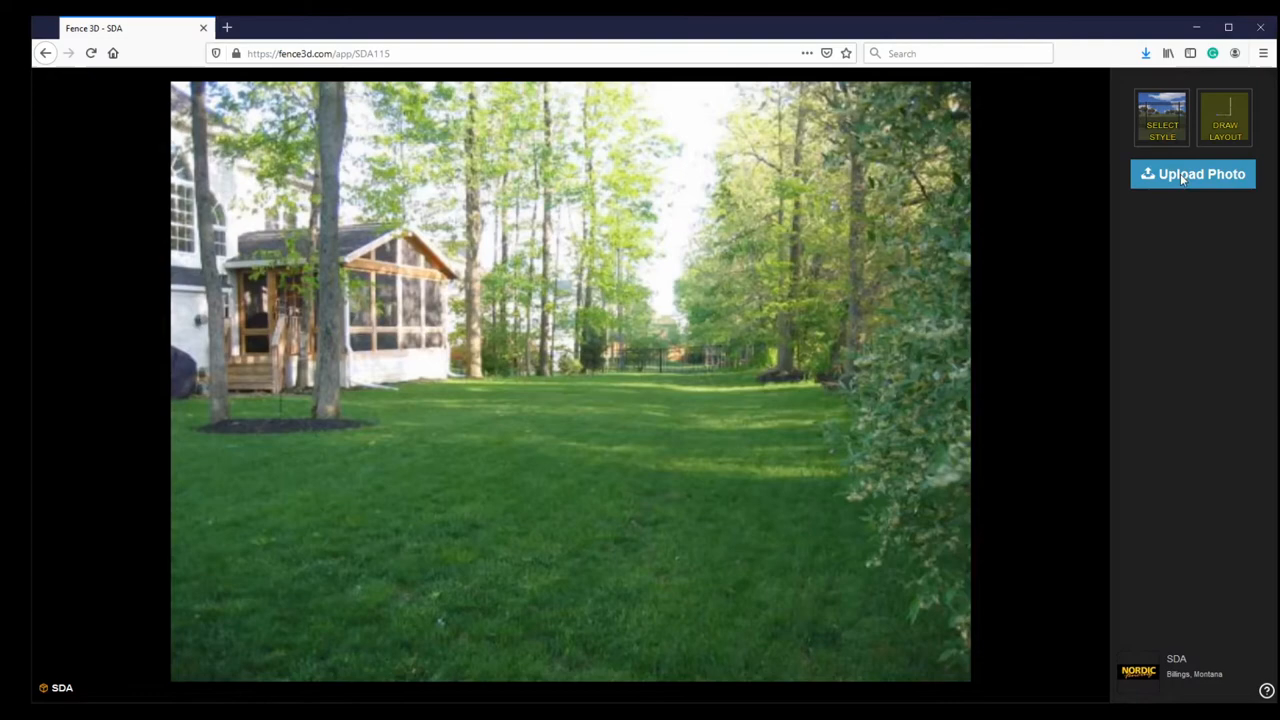
Upload Stillwater property.jpg as the backdrop photo
click(1192, 174)
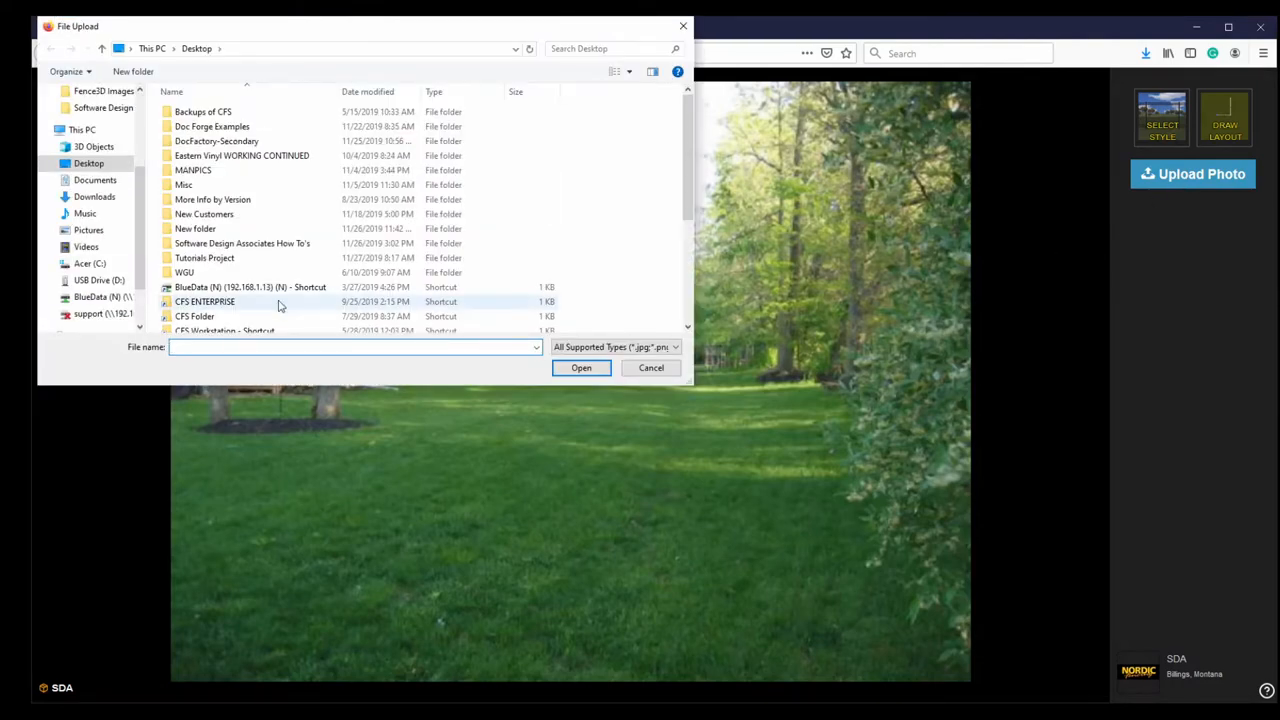
click(215, 324)
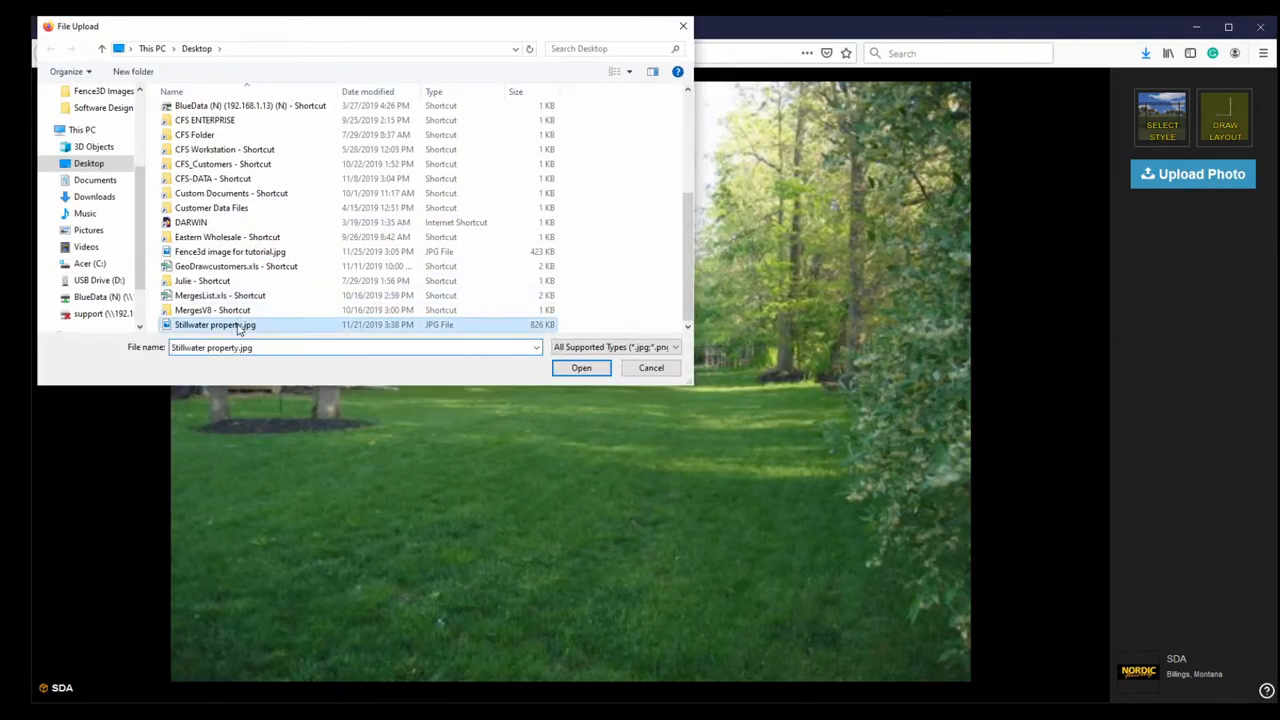
click(581, 367)
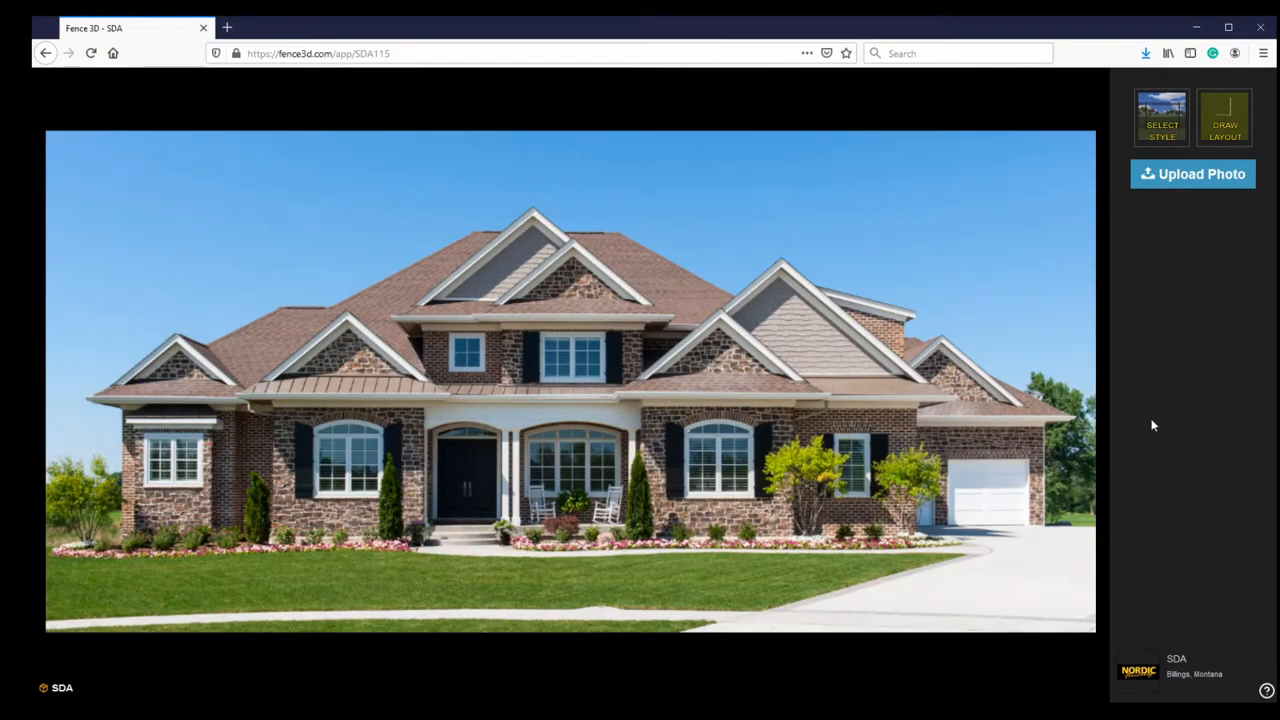
mouse_move(1162, 117)
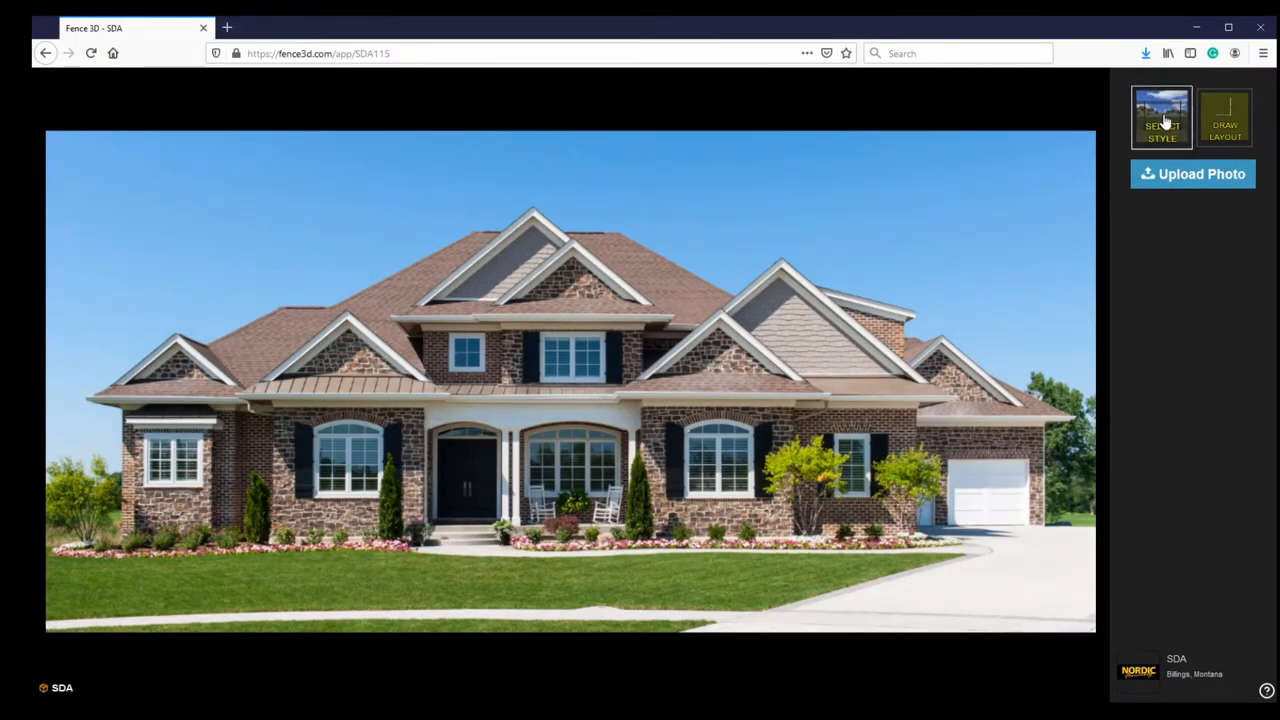
Choose a white picket fence style from the style gallery
click(1161, 117)
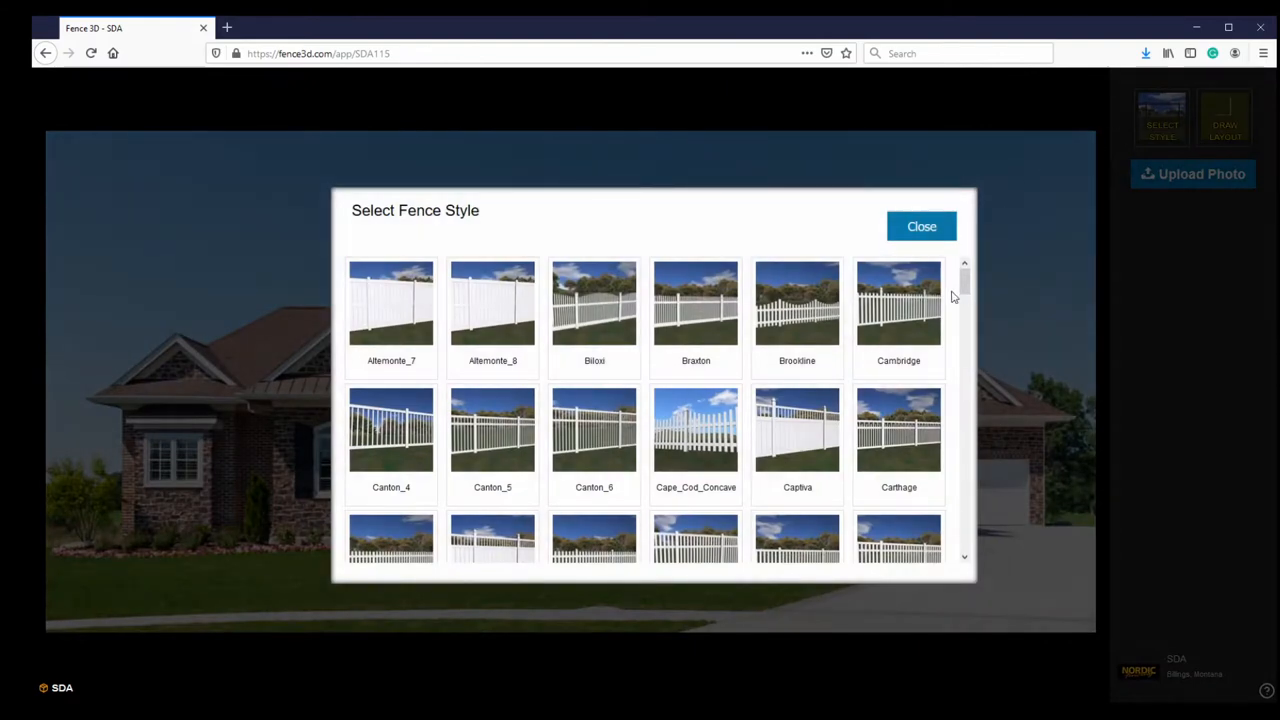
scroll(down, 3)
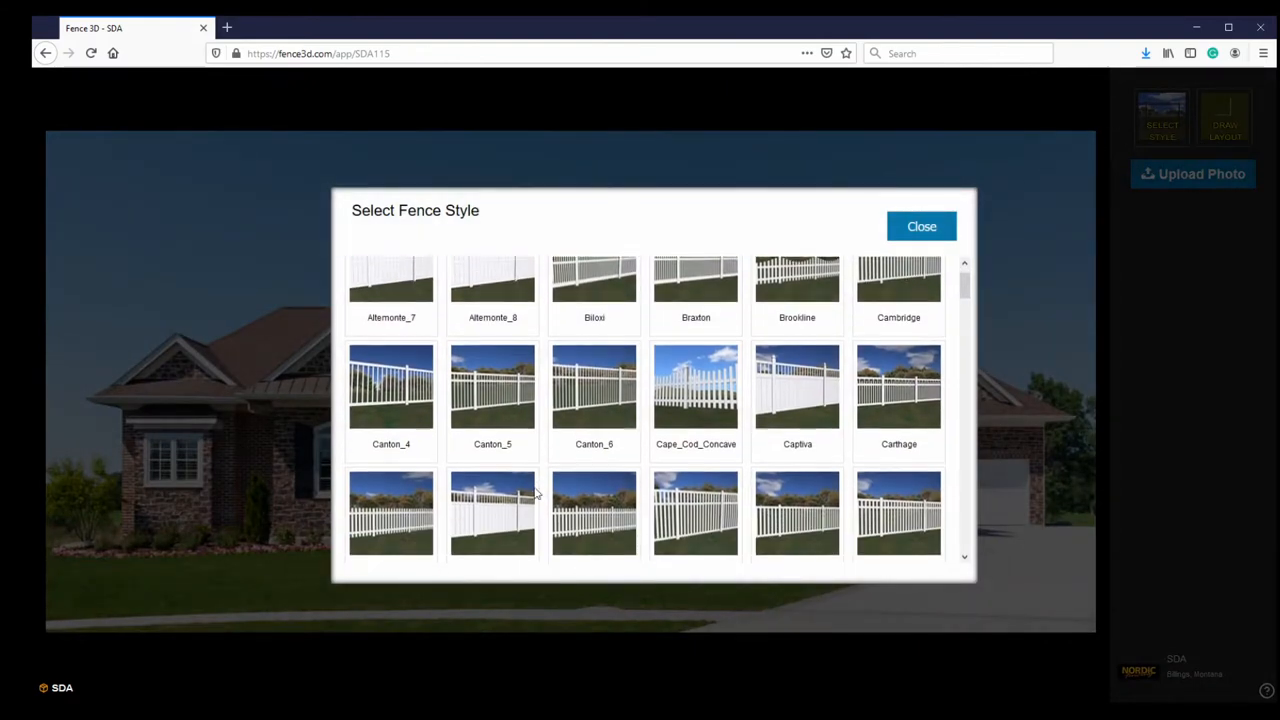
click(920, 226)
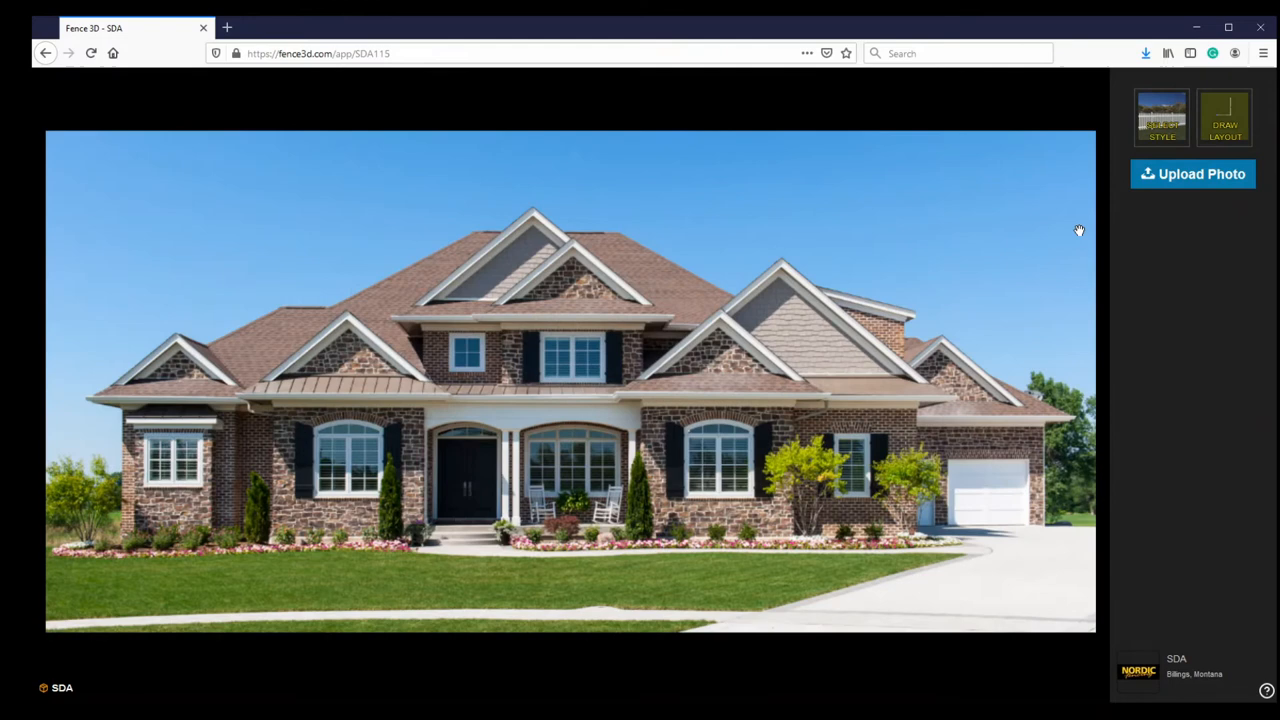
In the overhead layout, place posts for a long first run and shorter second run
click(1224, 117)
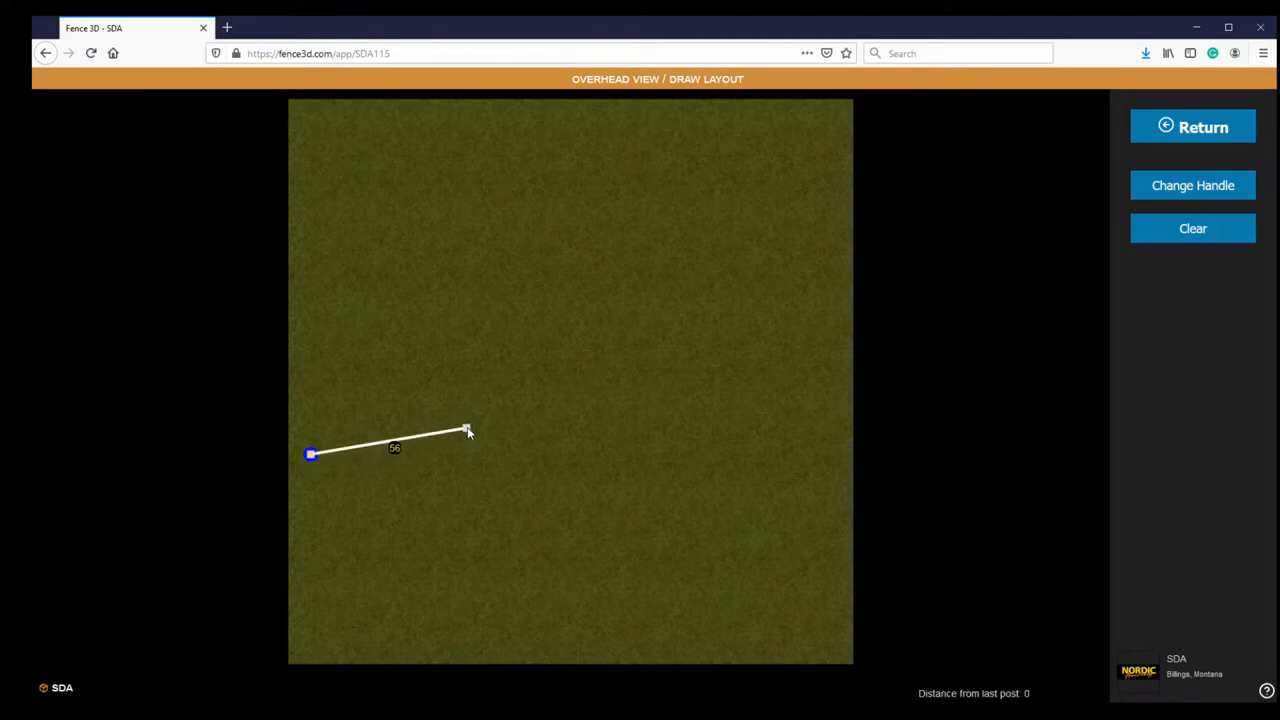
click(466, 428)
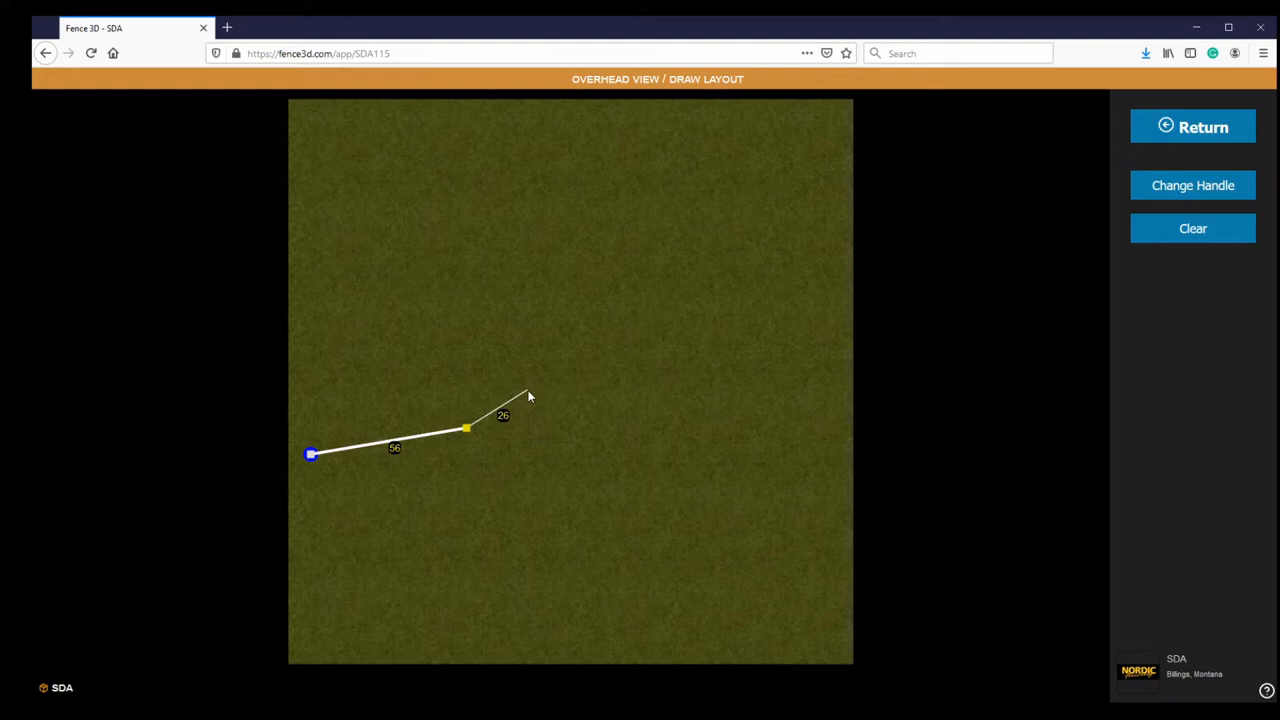
click(527, 390)
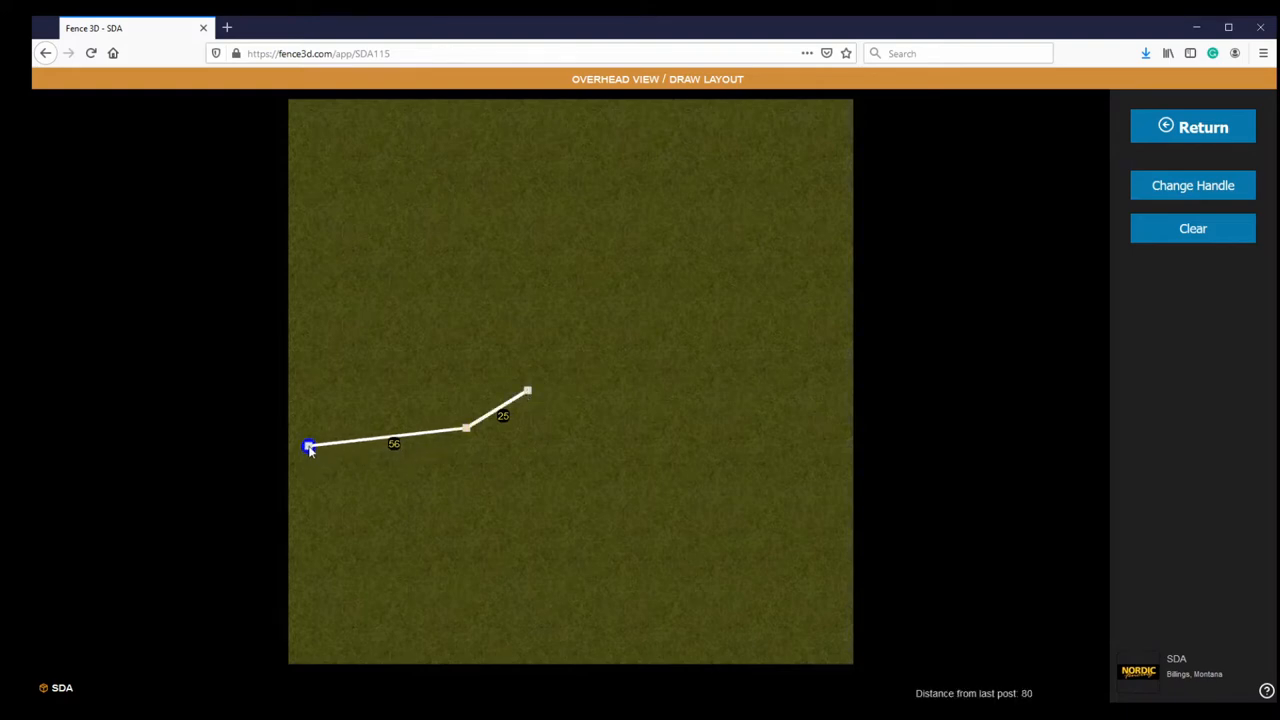
Adjust the starting and middle posts so the runs measure about 56 and 27 feet
drag(310, 445, 305, 460)
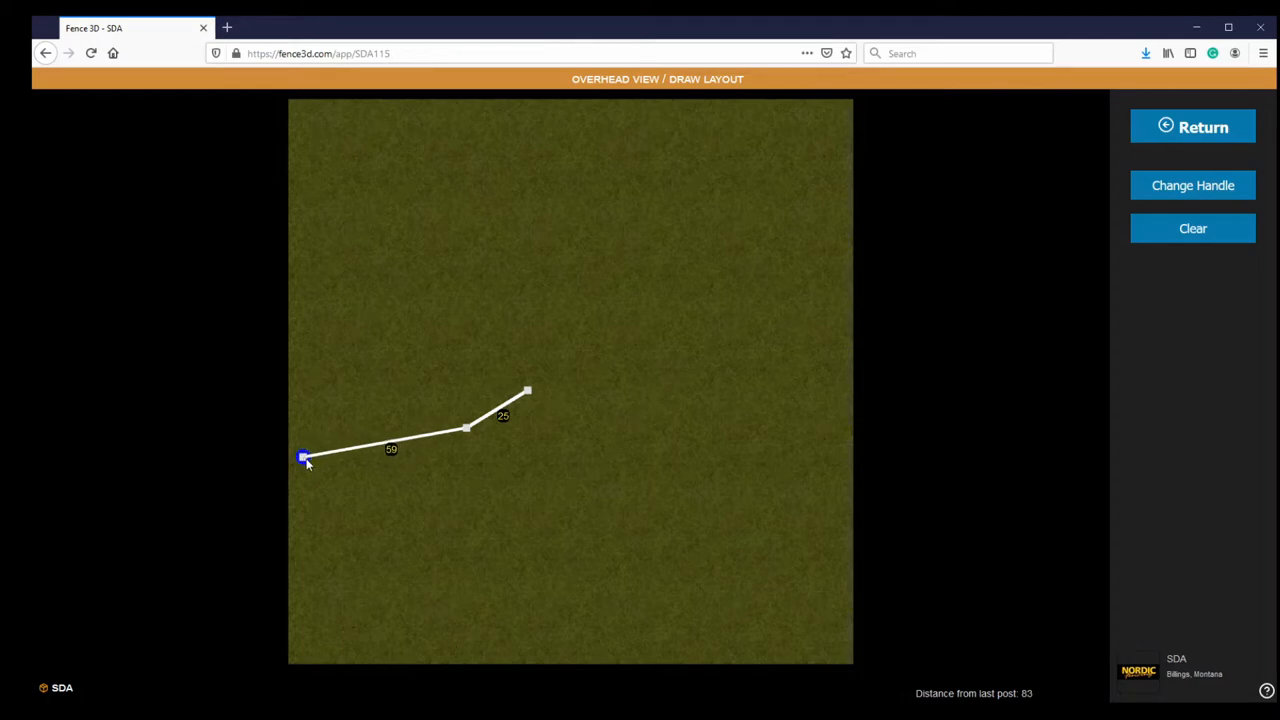
drag(305, 457, 311, 457)
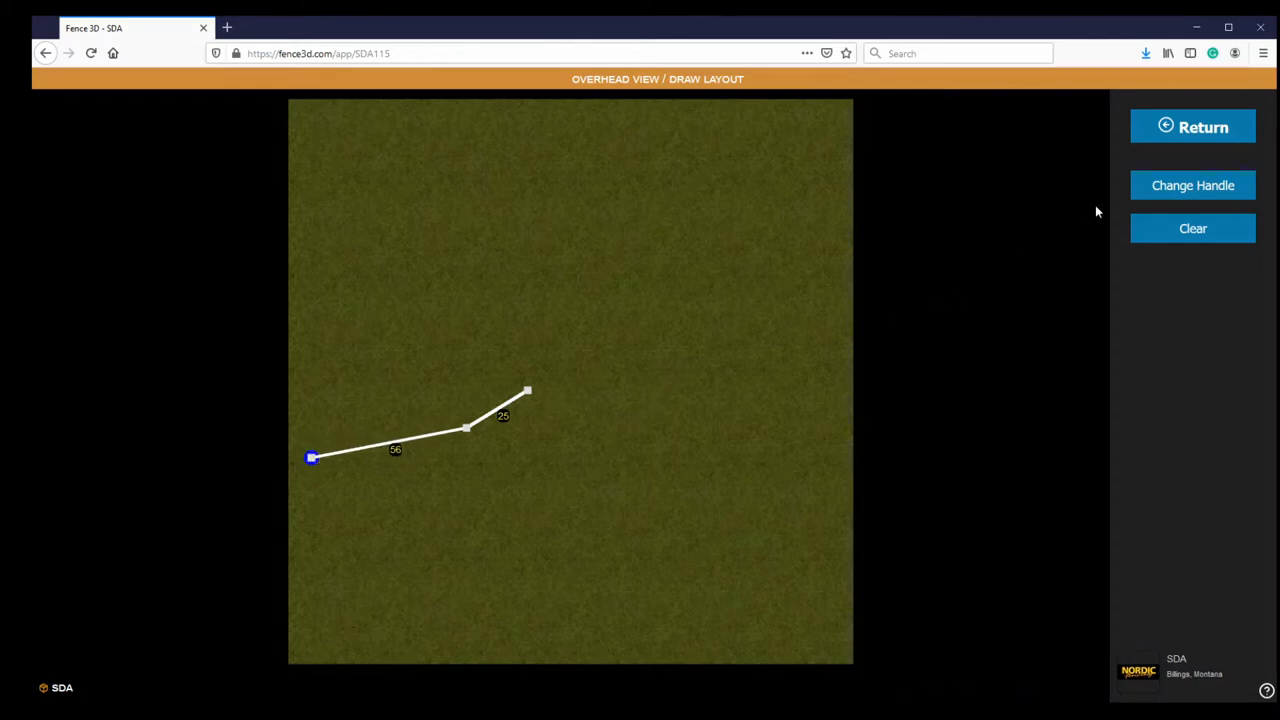
click(1192, 185)
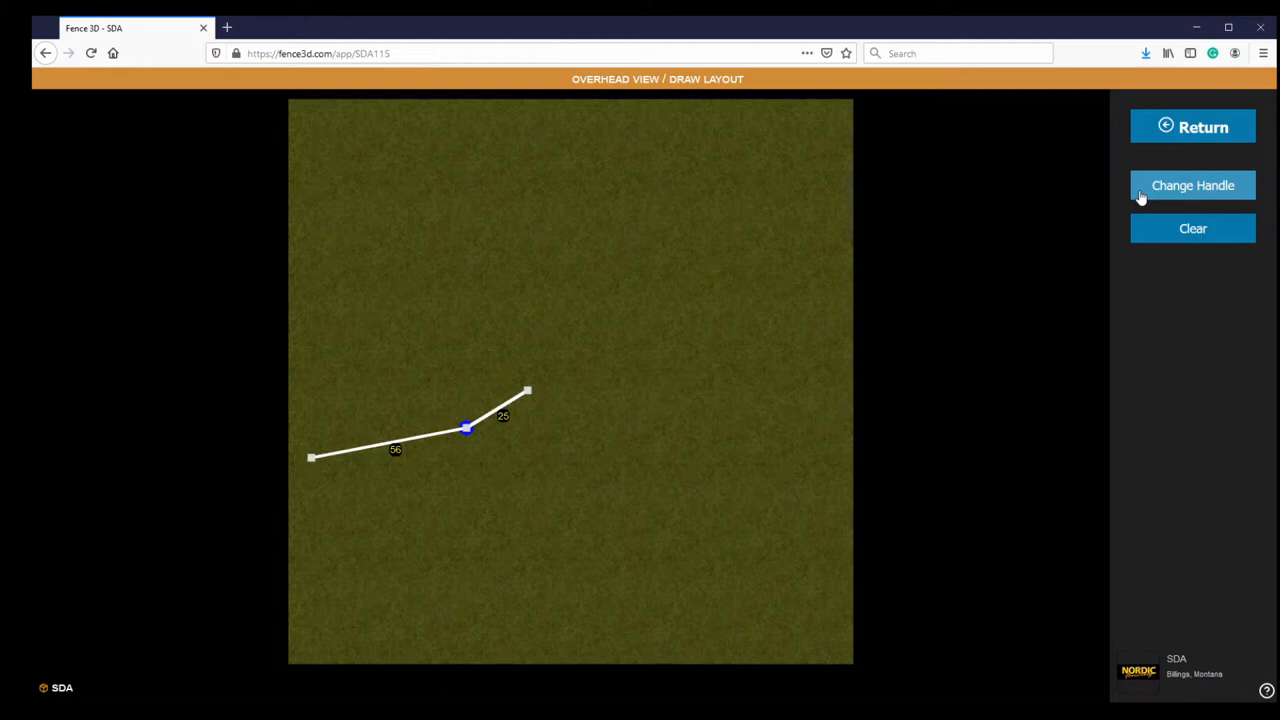
click(527, 390)
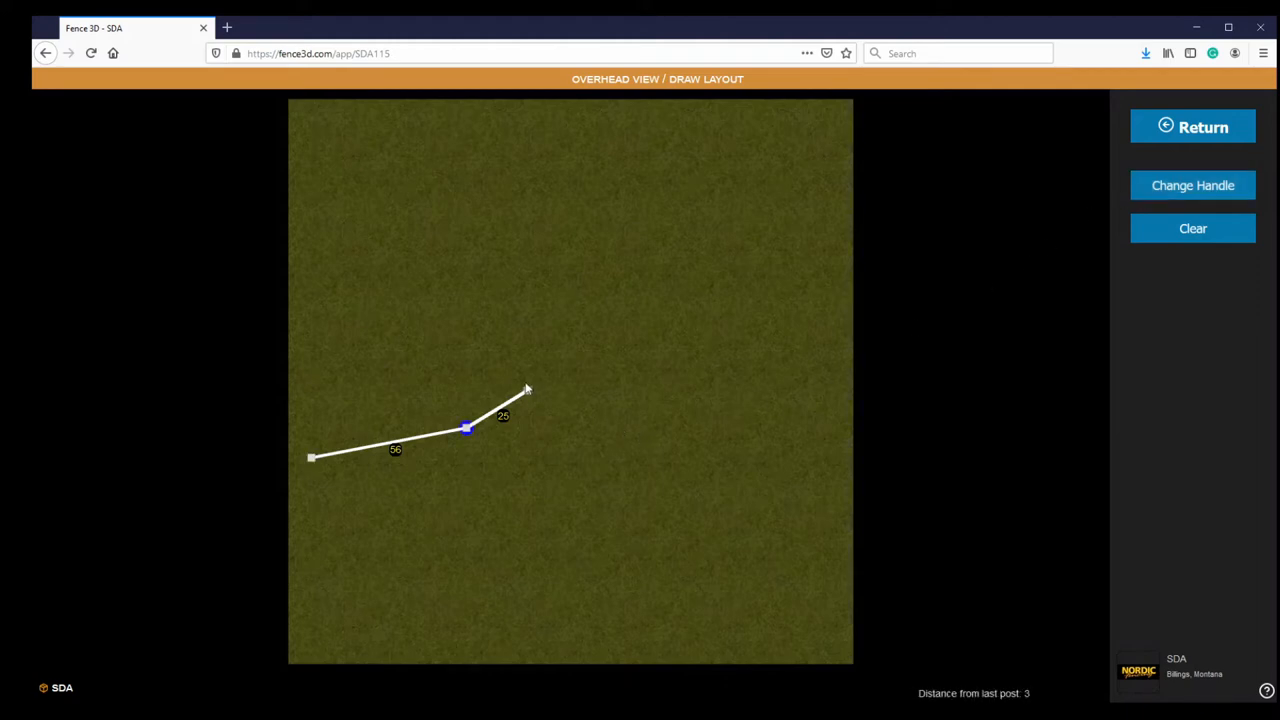
click(312, 458)
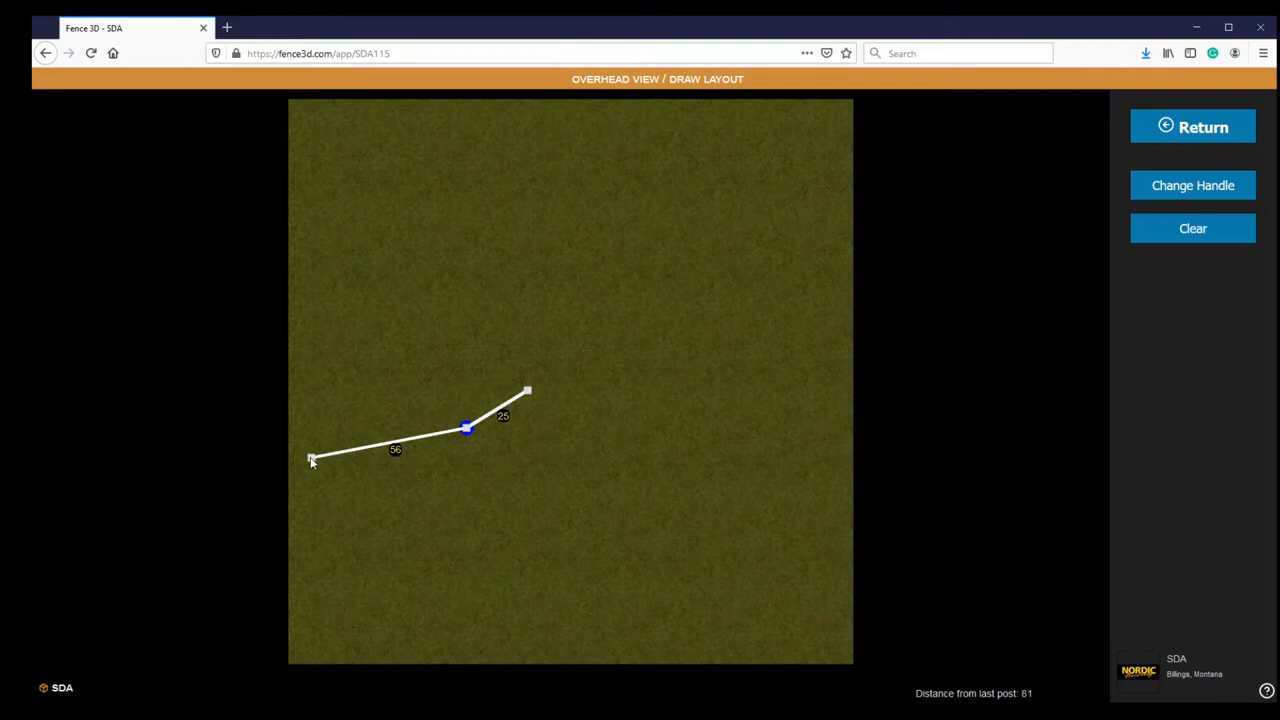
drag(313, 458, 303, 443)
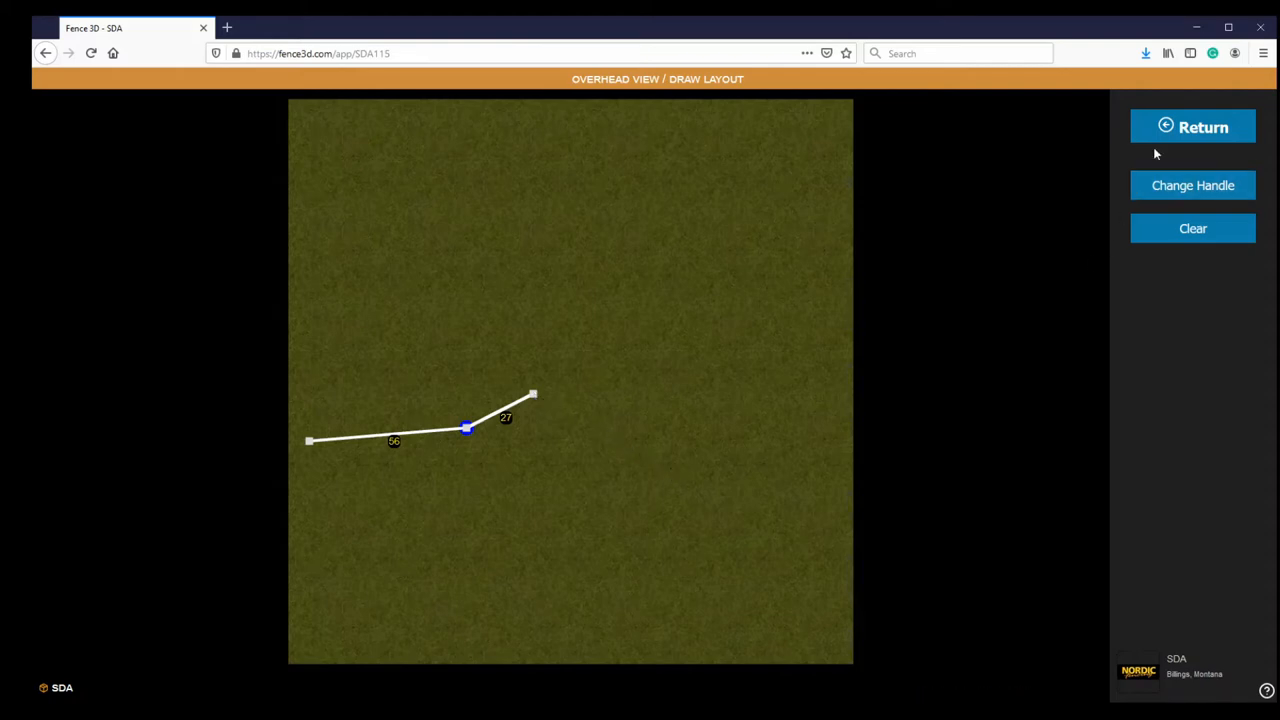
Move, tilt and enlarge the fence across the front lawn, first run at 57 feet
click(1192, 127)
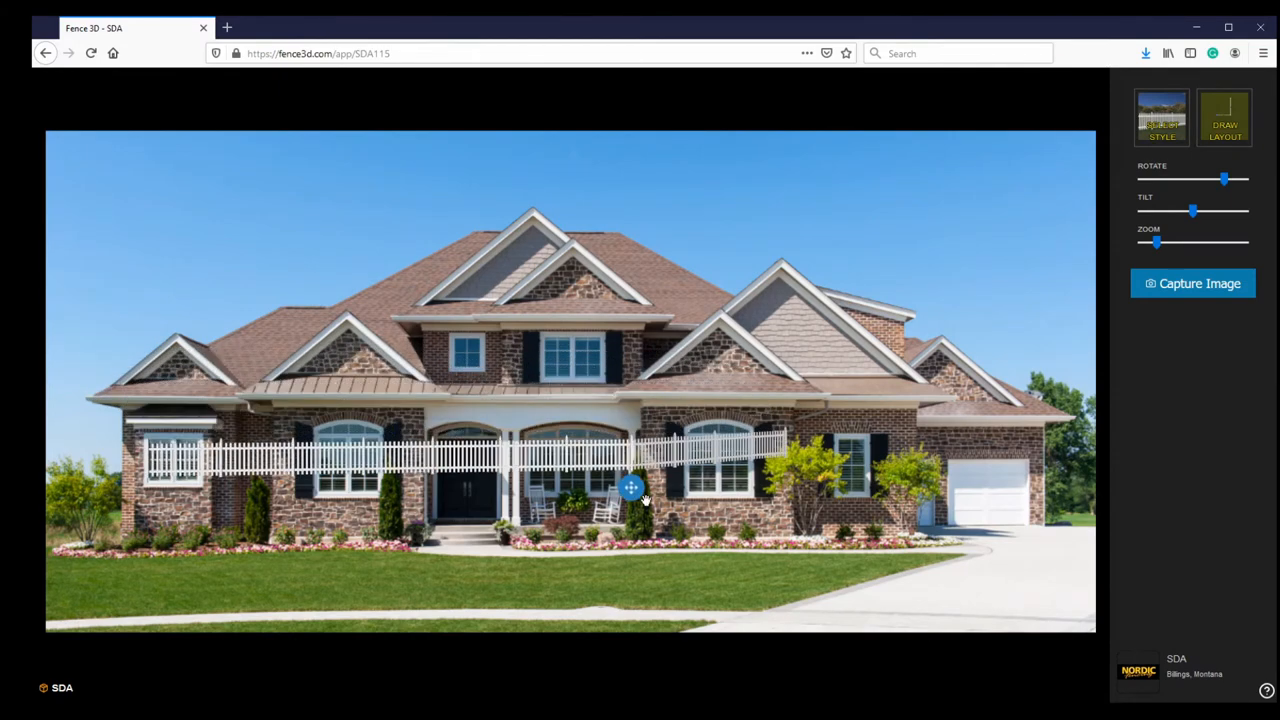
drag(630, 490, 770, 608)
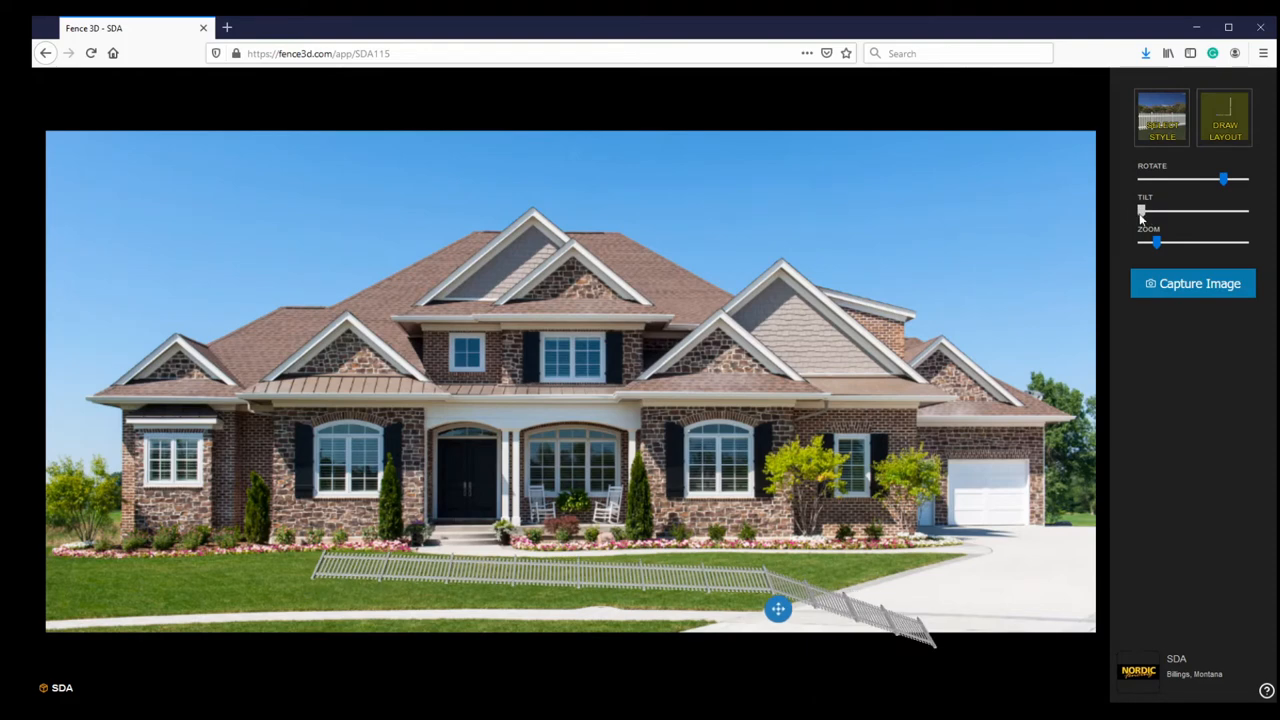
drag(1143, 210, 1196, 210)
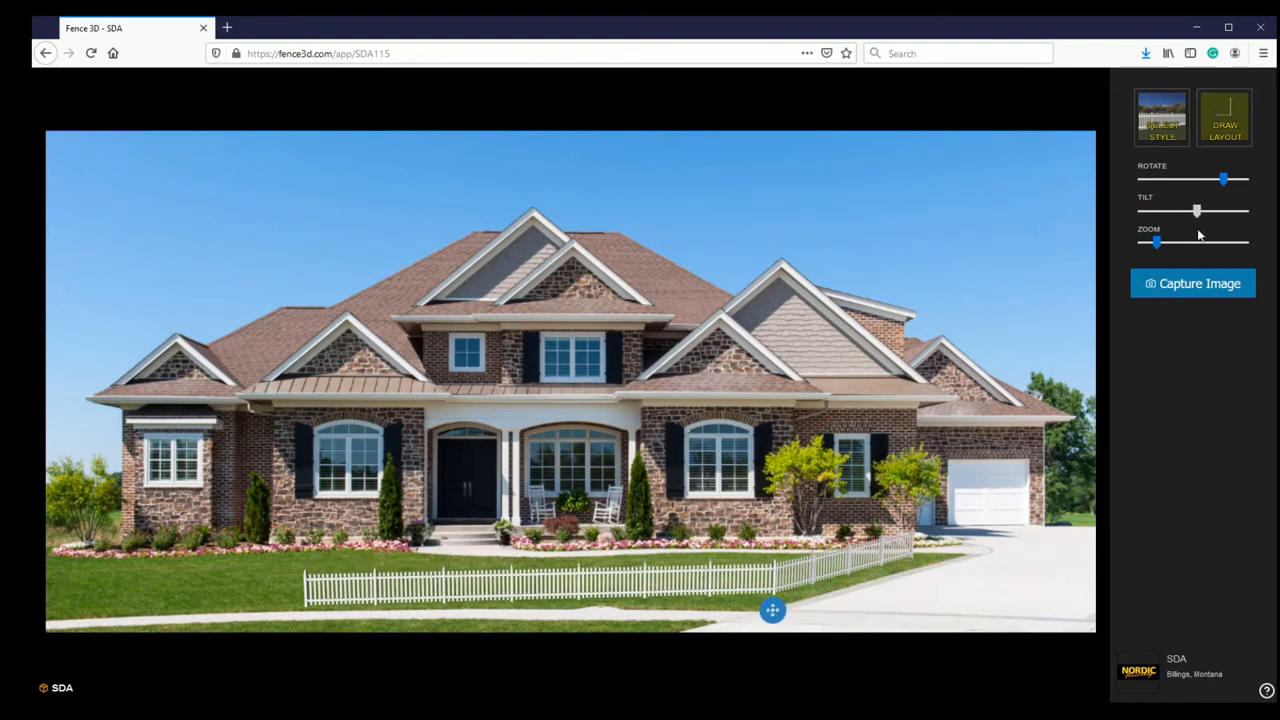
drag(1157, 243, 1168, 243)
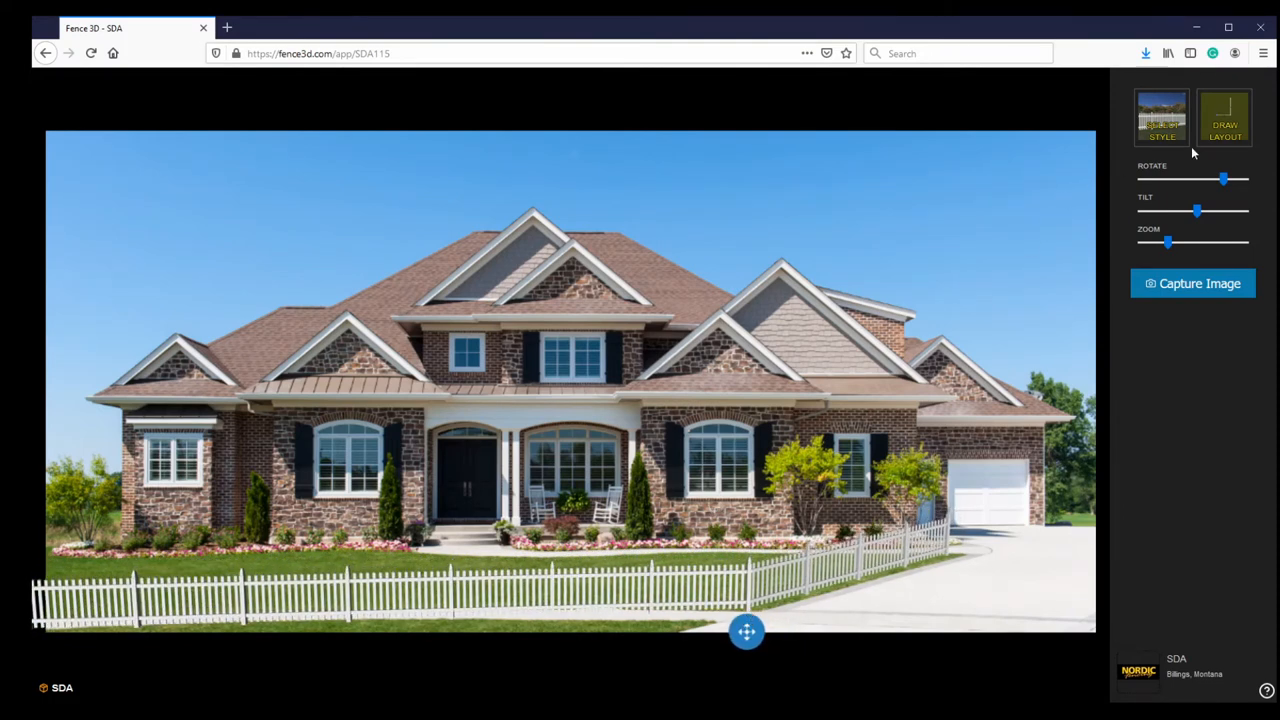
click(1224, 118)
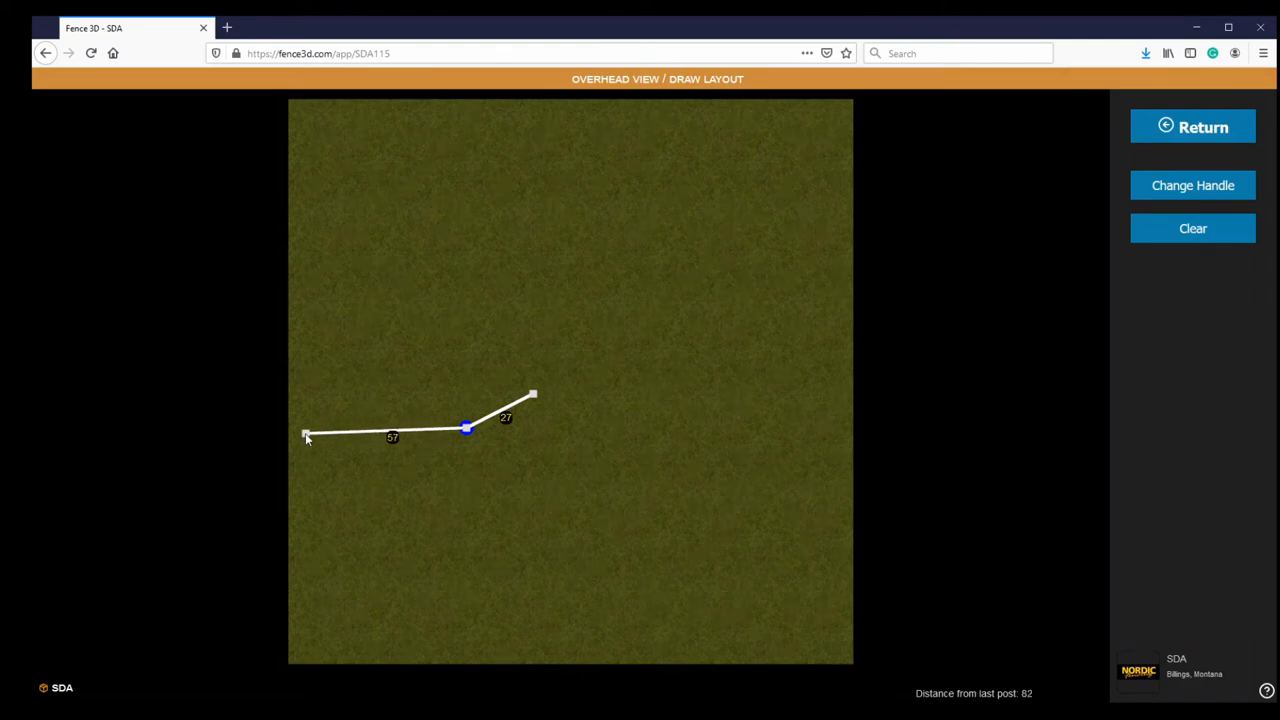
click(1192, 126)
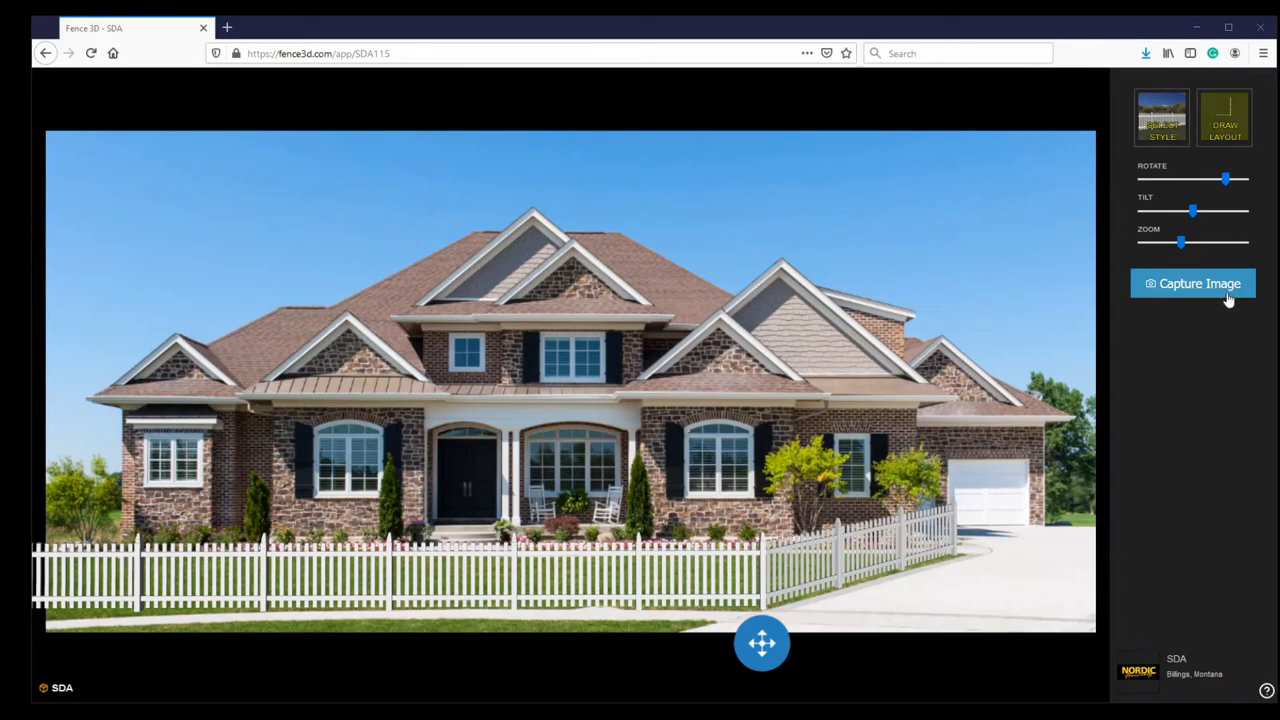
Capture the first snapshot of the fenced house and open the fence style gallery
click(1193, 283)
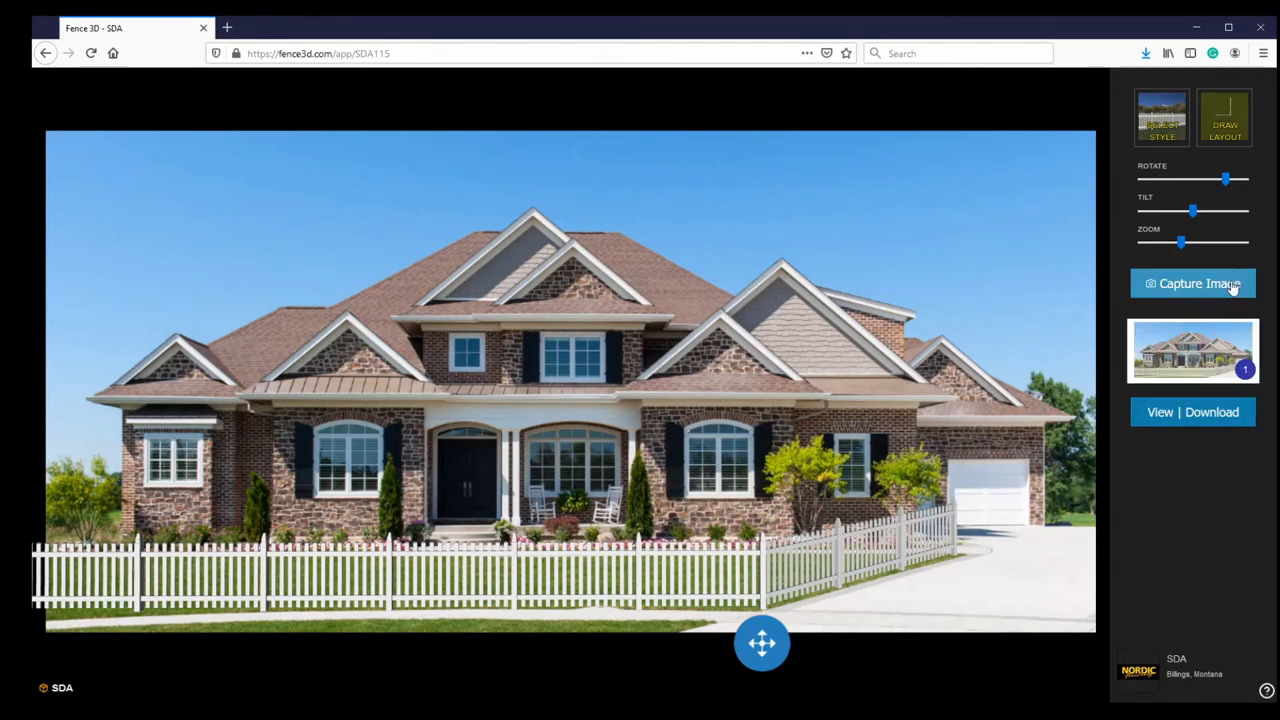
click(1161, 117)
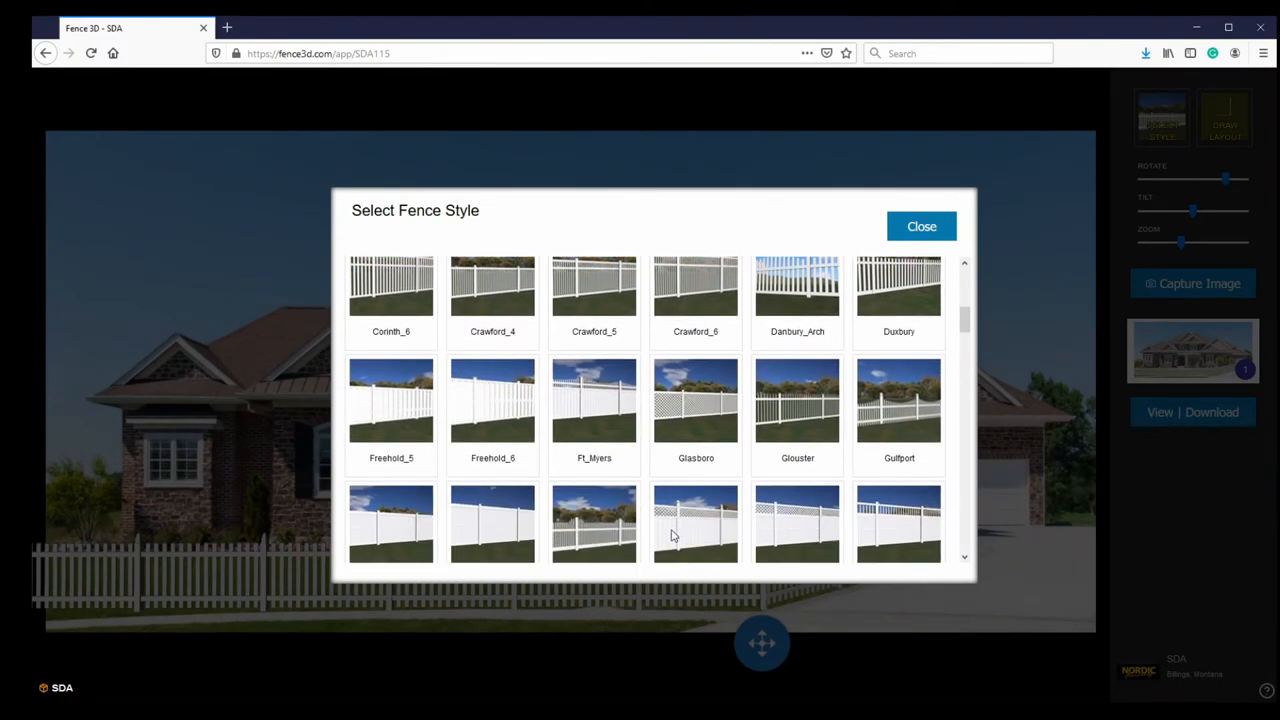
Apply a different white fence style and capture a second snapshot
click(594, 523)
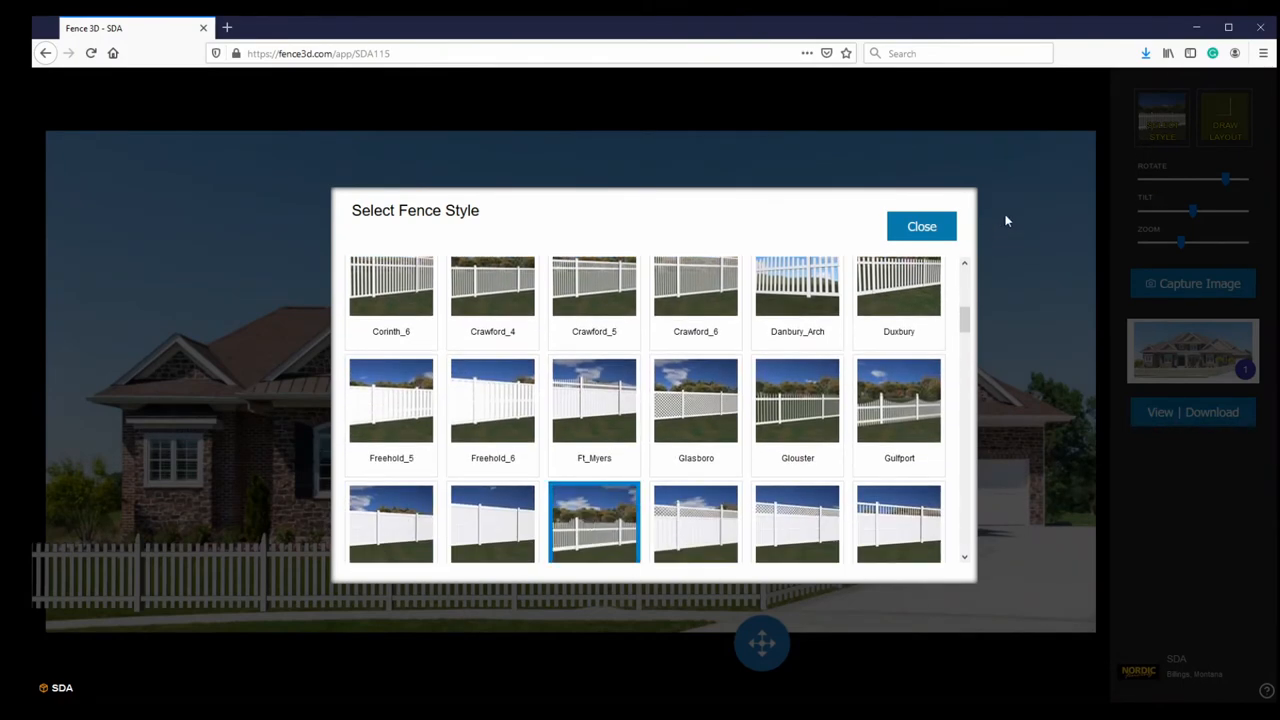
click(920, 226)
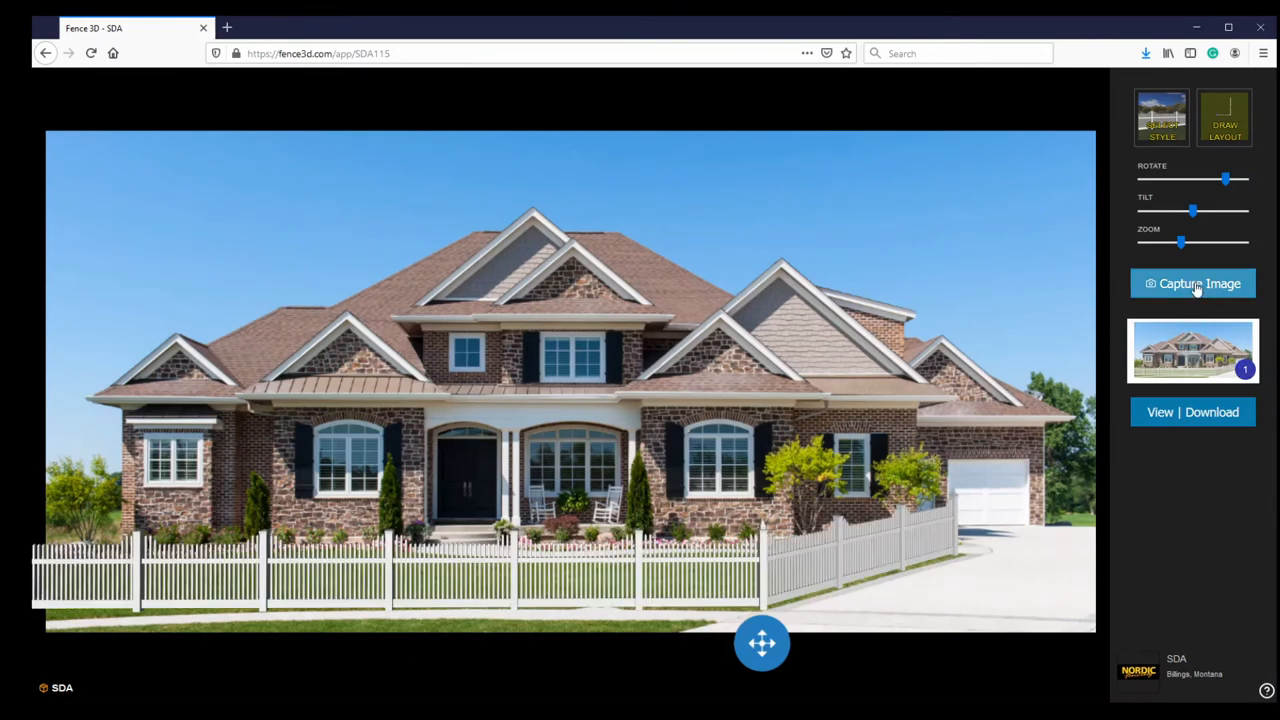
click(1193, 283)
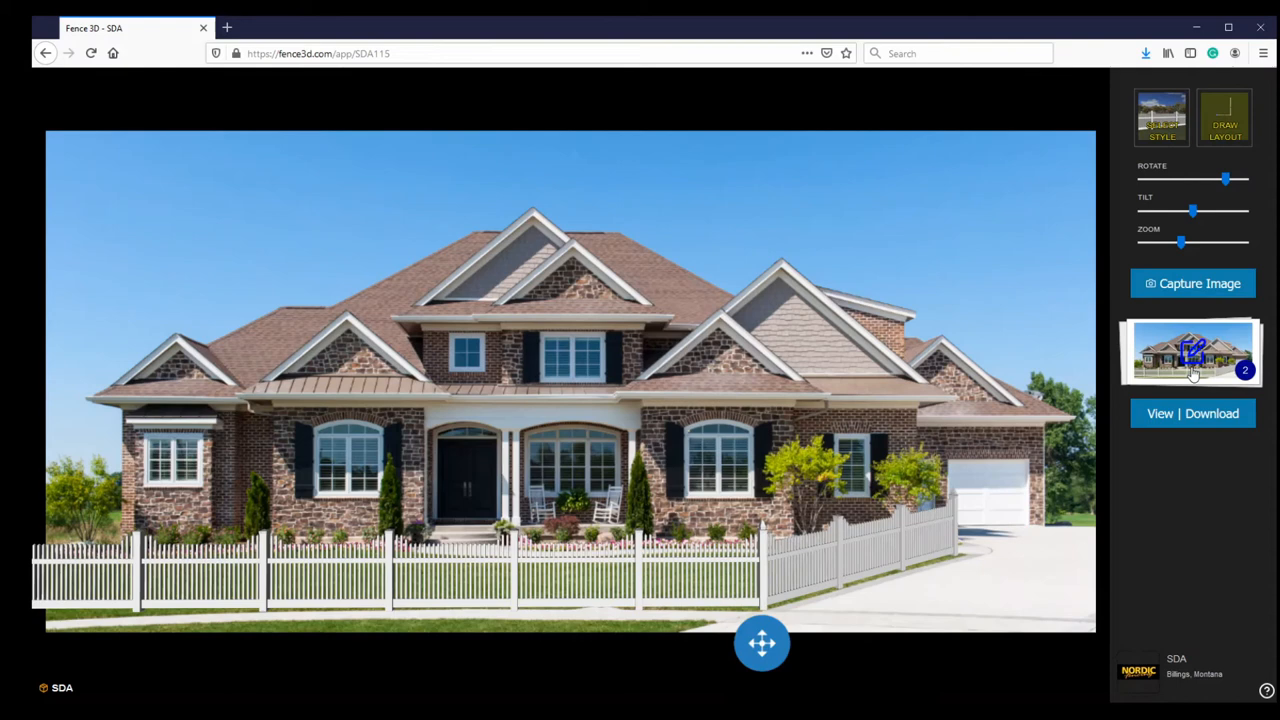
On the second capture, erase the fence with a square brush so corner shrubs show
click(1192, 353)
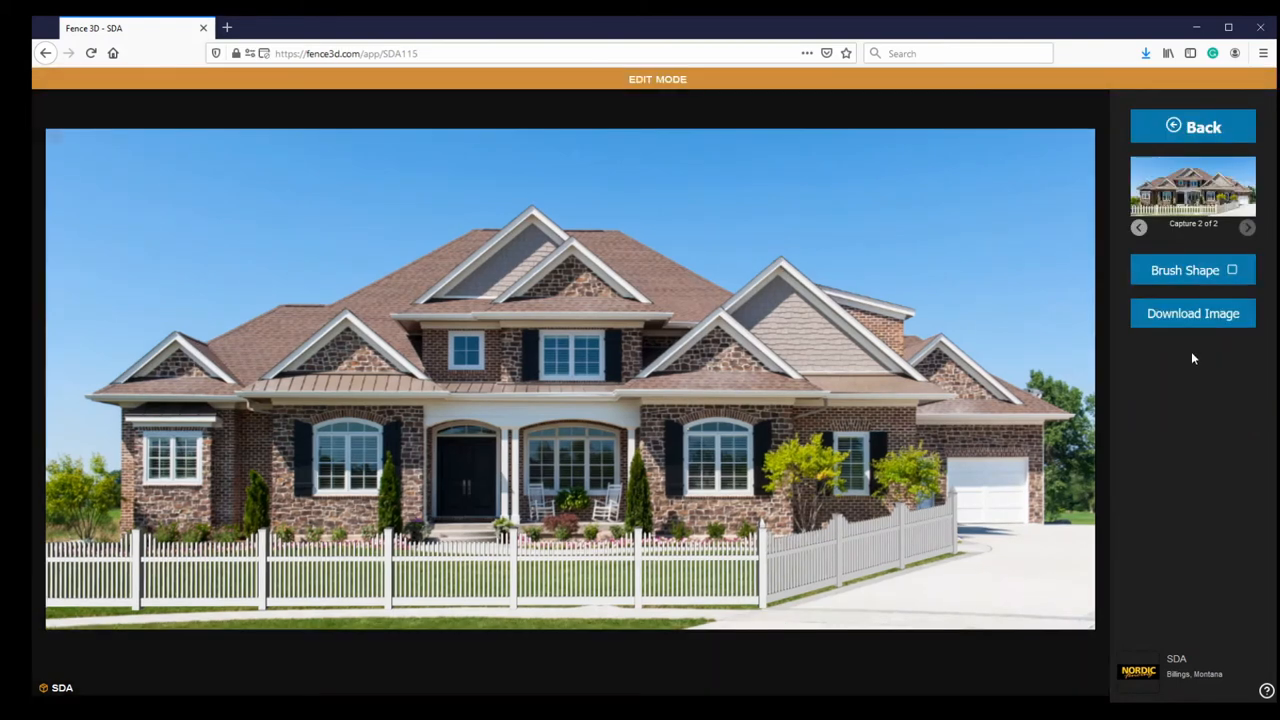
mouse_move(1197, 355)
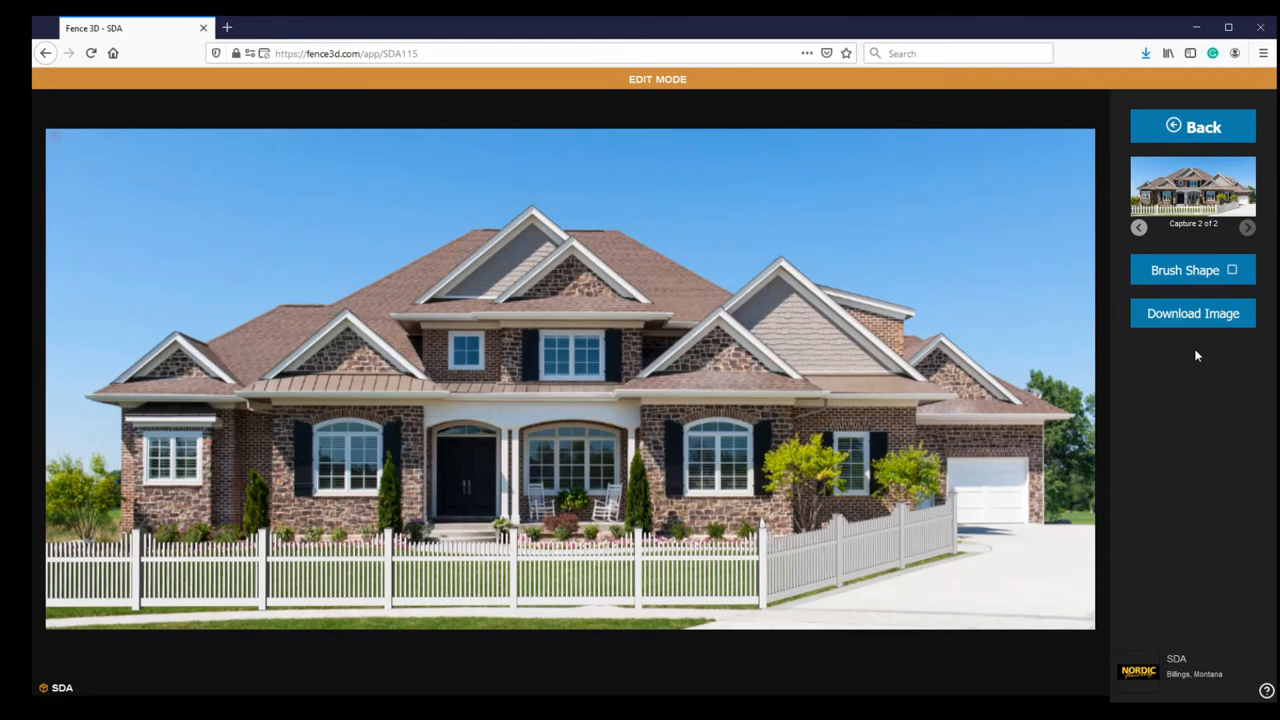
mouse_move(1114, 344)
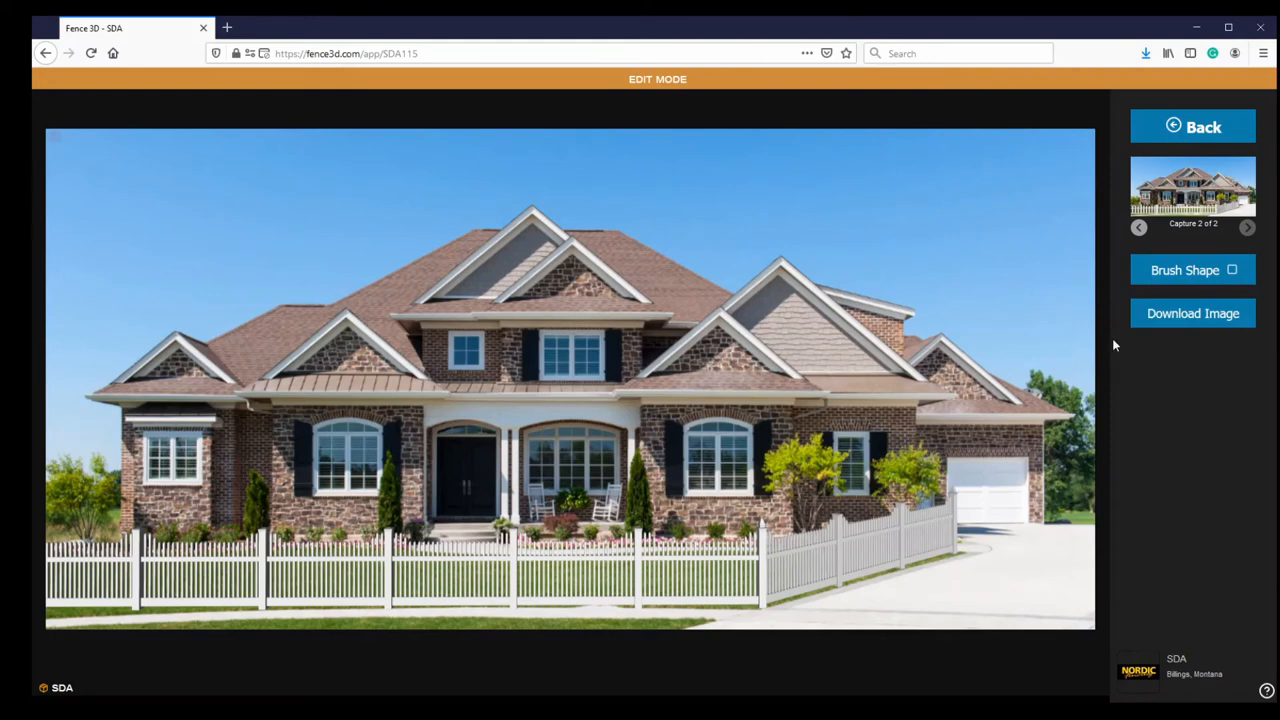
click(963, 293)
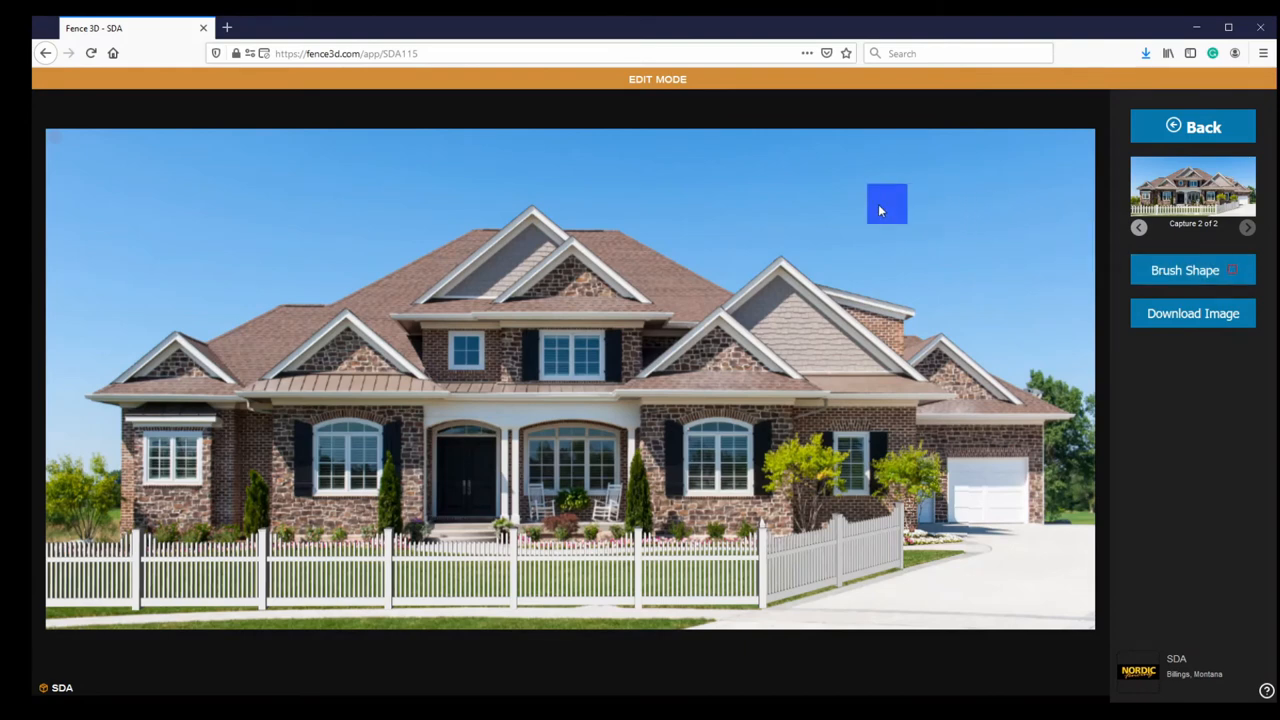
drag(886, 204, 978, 306)
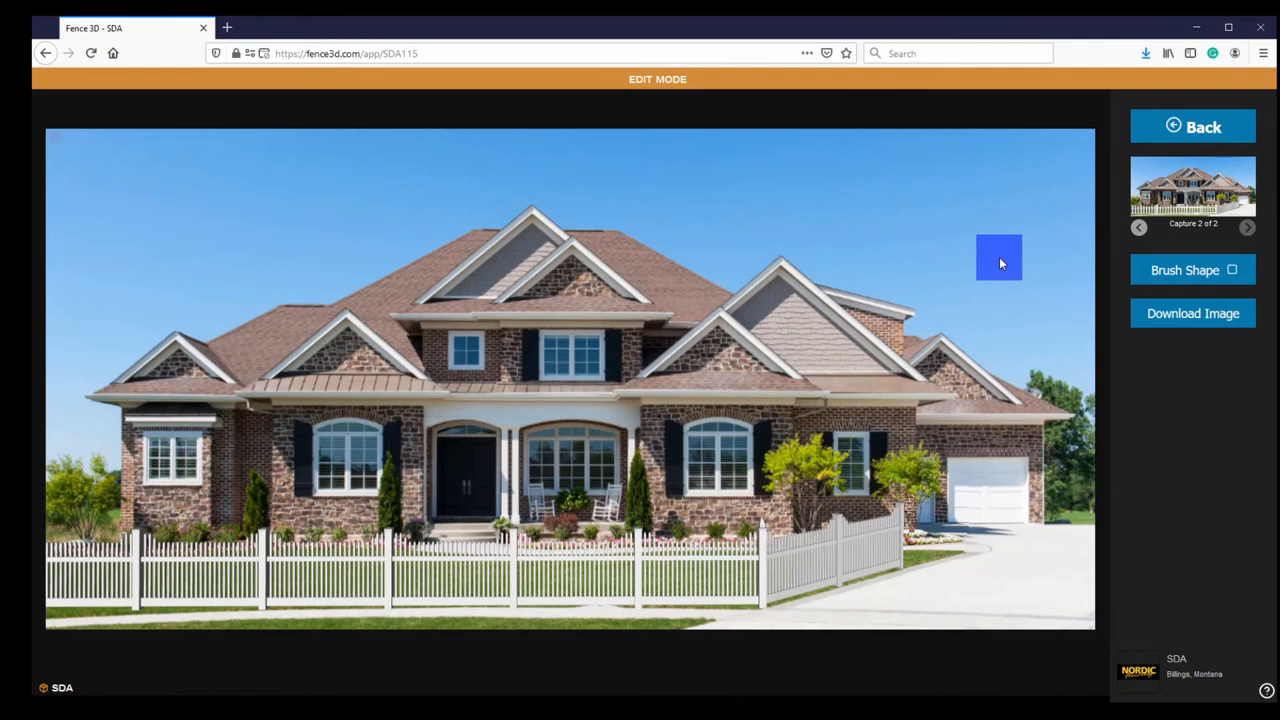
mouse_move(994, 255)
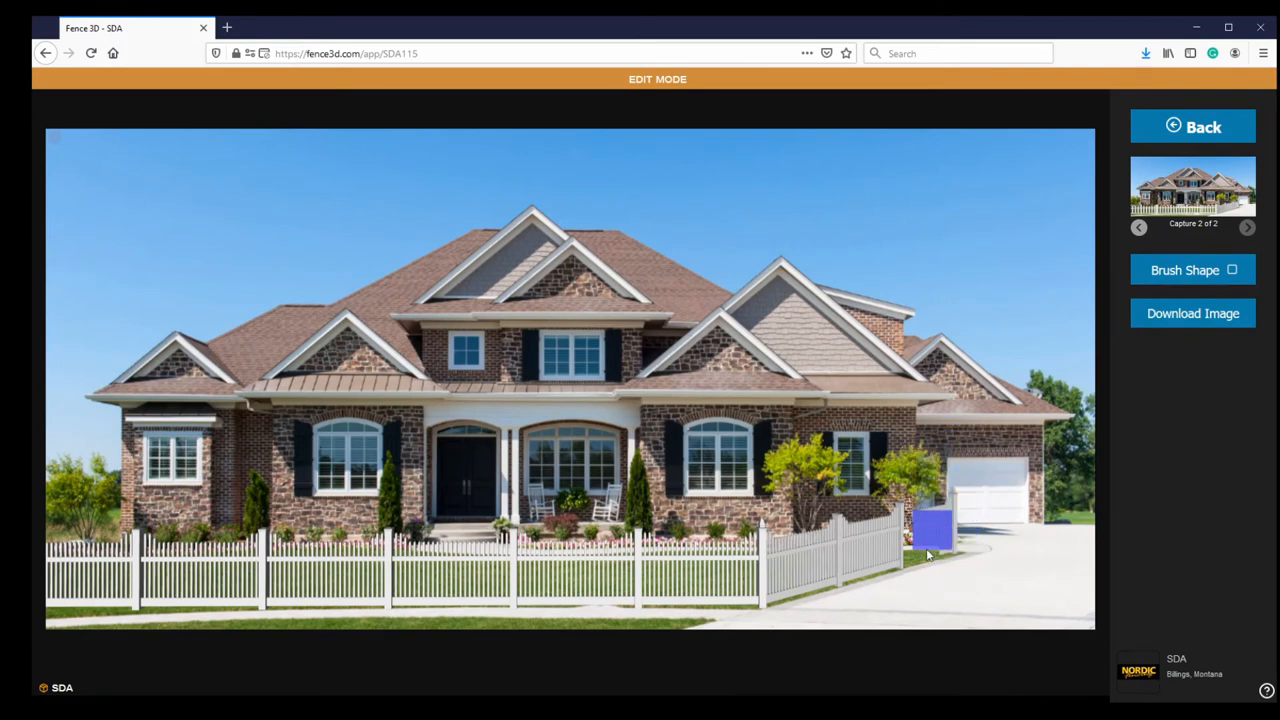
mouse_move(963, 270)
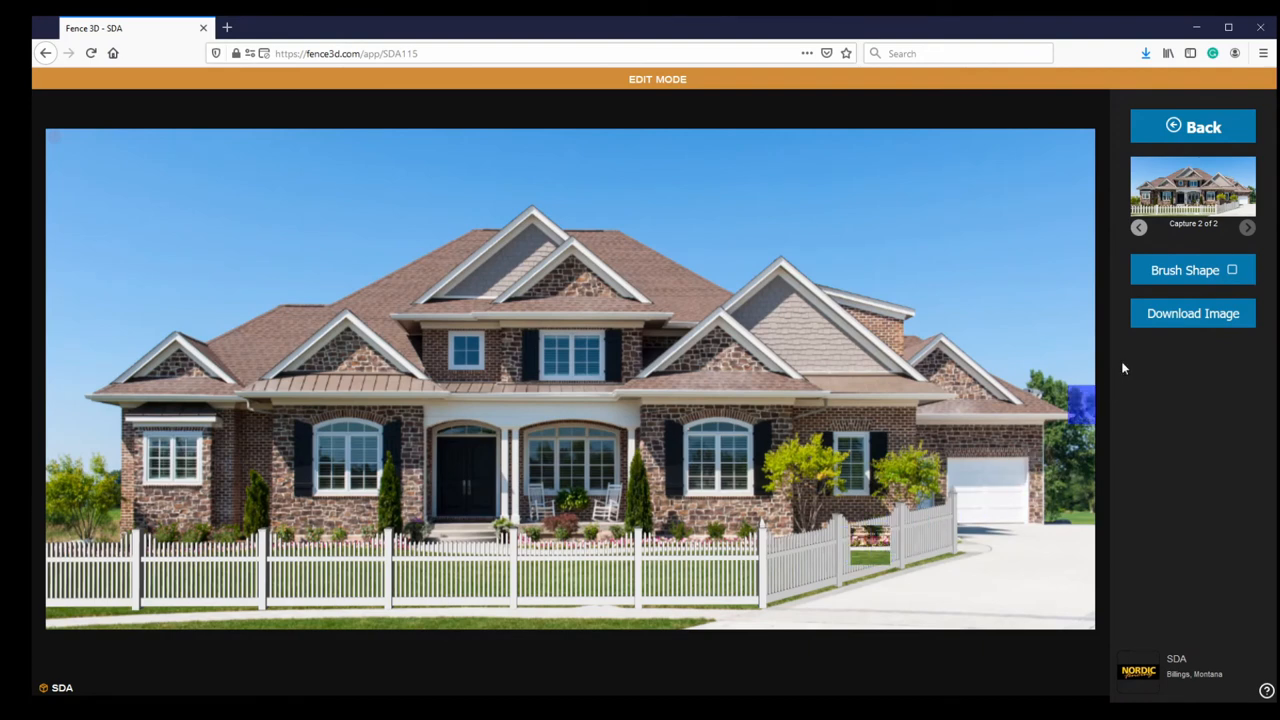
click(1139, 227)
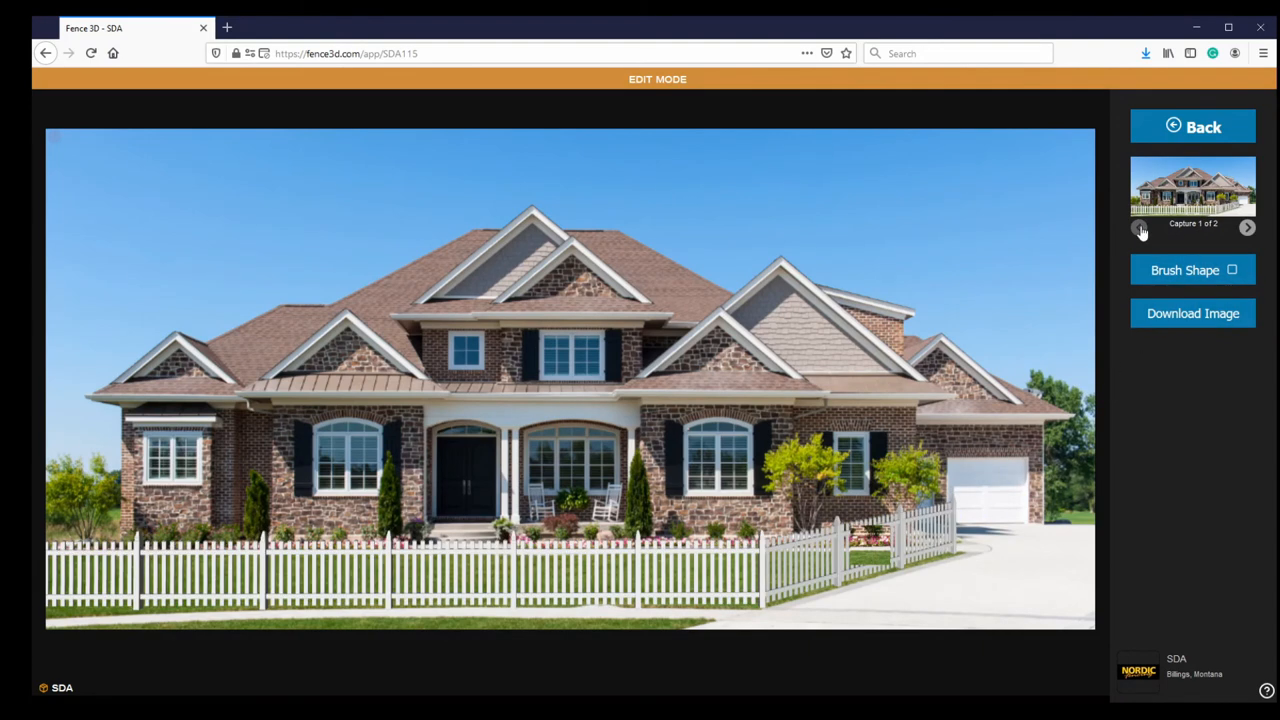
click(1247, 227)
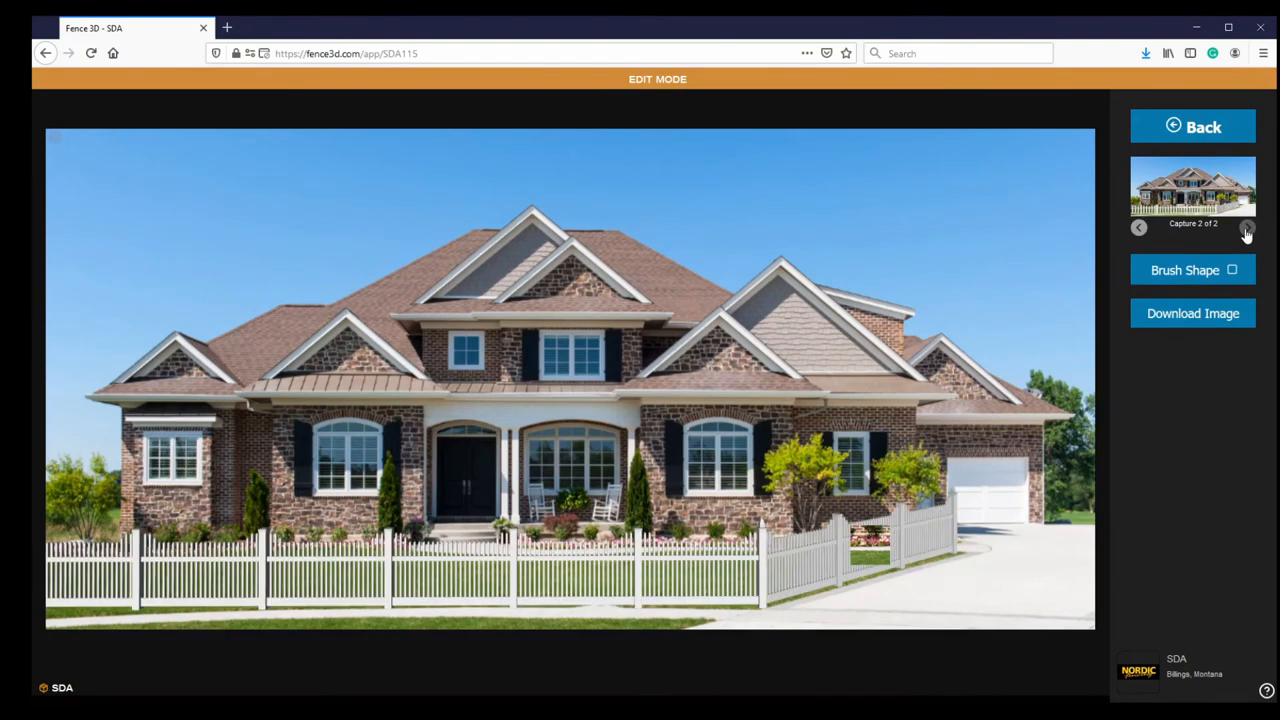
click(910, 543)
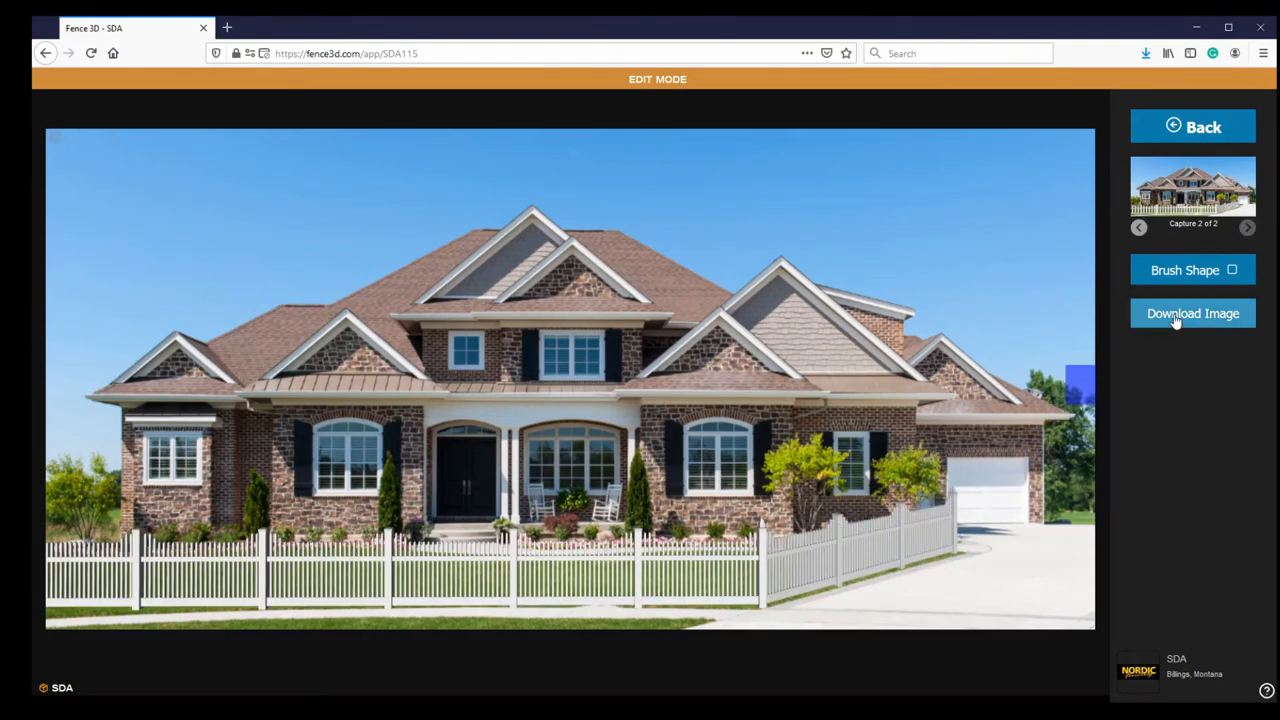
View the combined multi-image and the Image 1 capture as shareable pages
click(1192, 313)
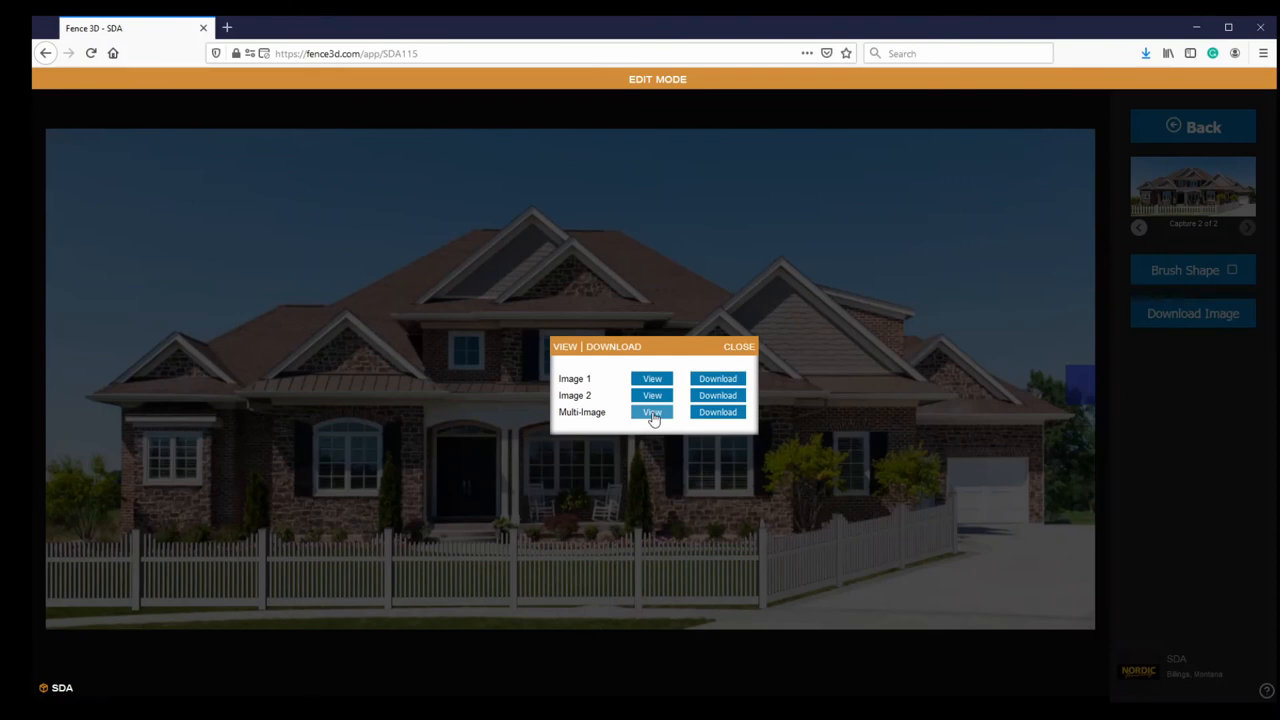
click(652, 412)
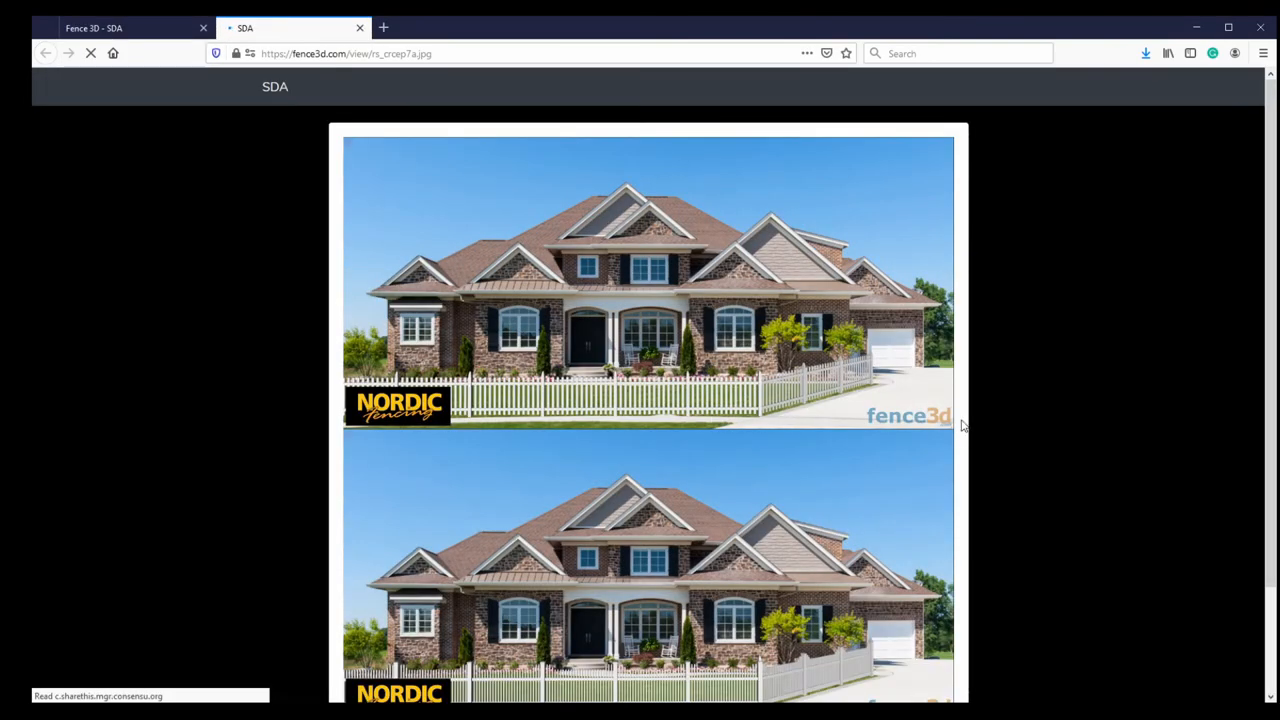
scroll(down, 3)
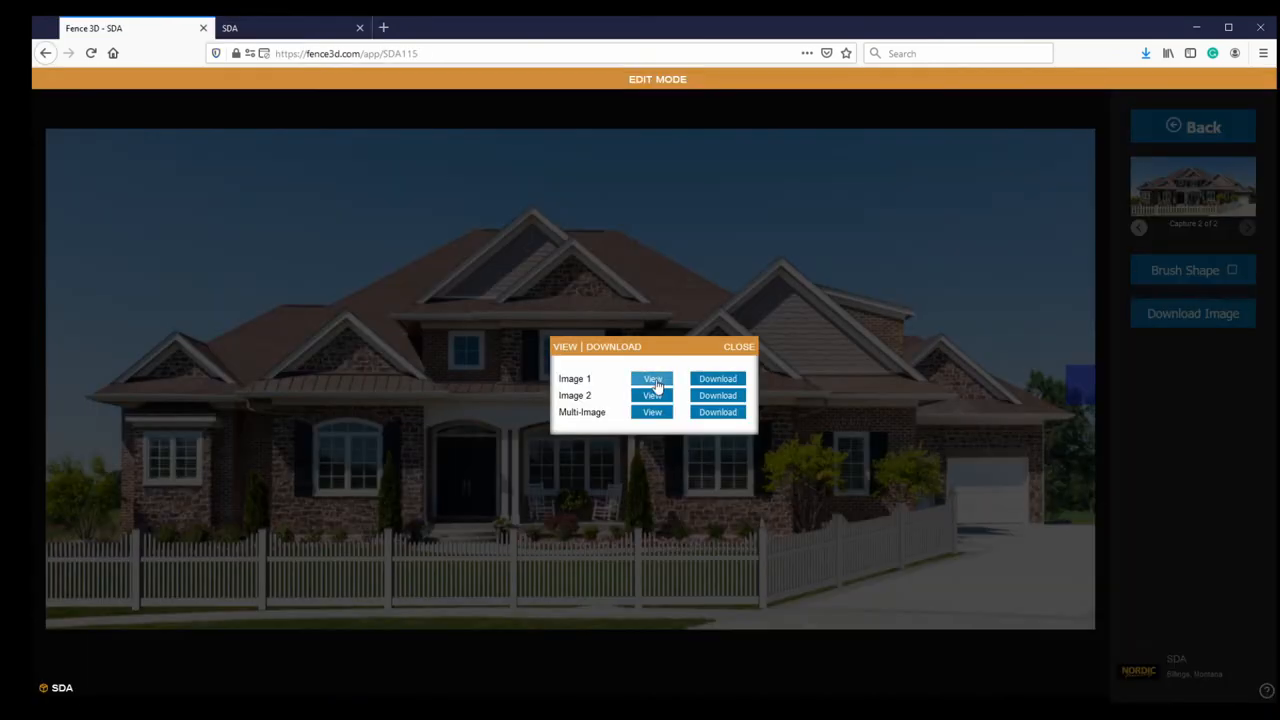
click(652, 378)
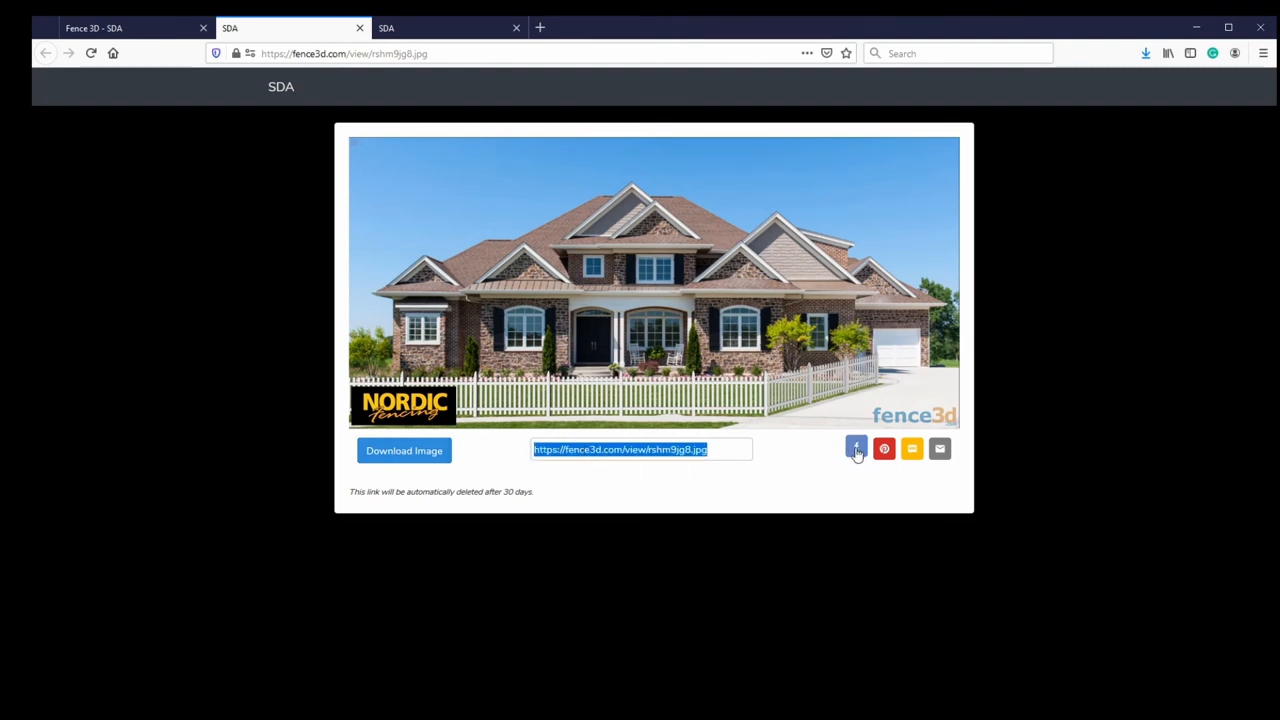
mouse_move(897, 455)
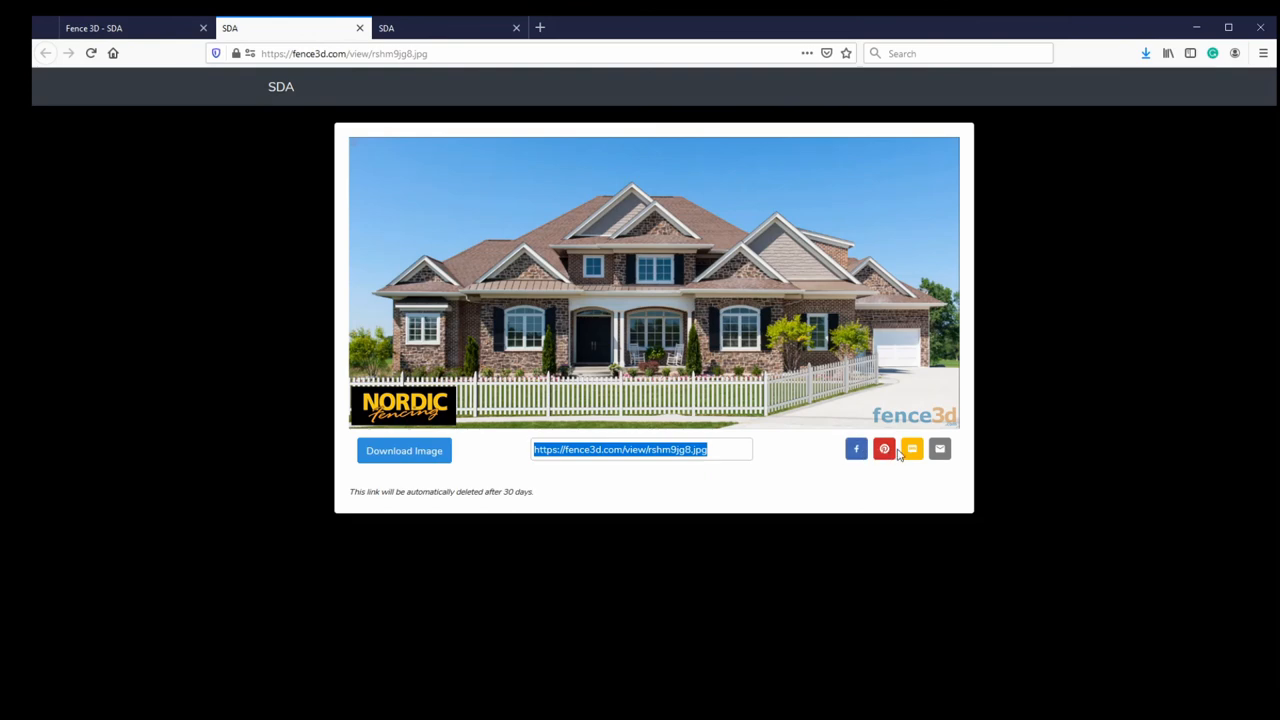
mouse_move(884, 448)
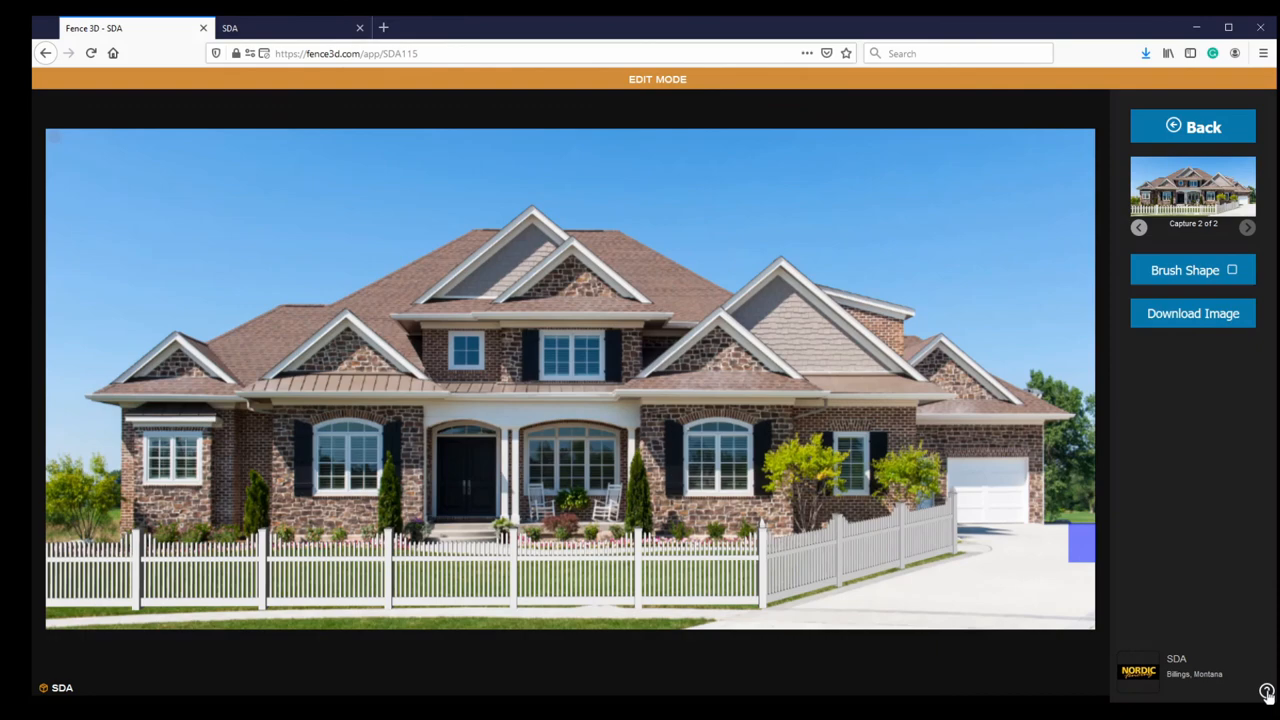
Open the Help and Support page with detailed Fence 3D directions
click(1266, 690)
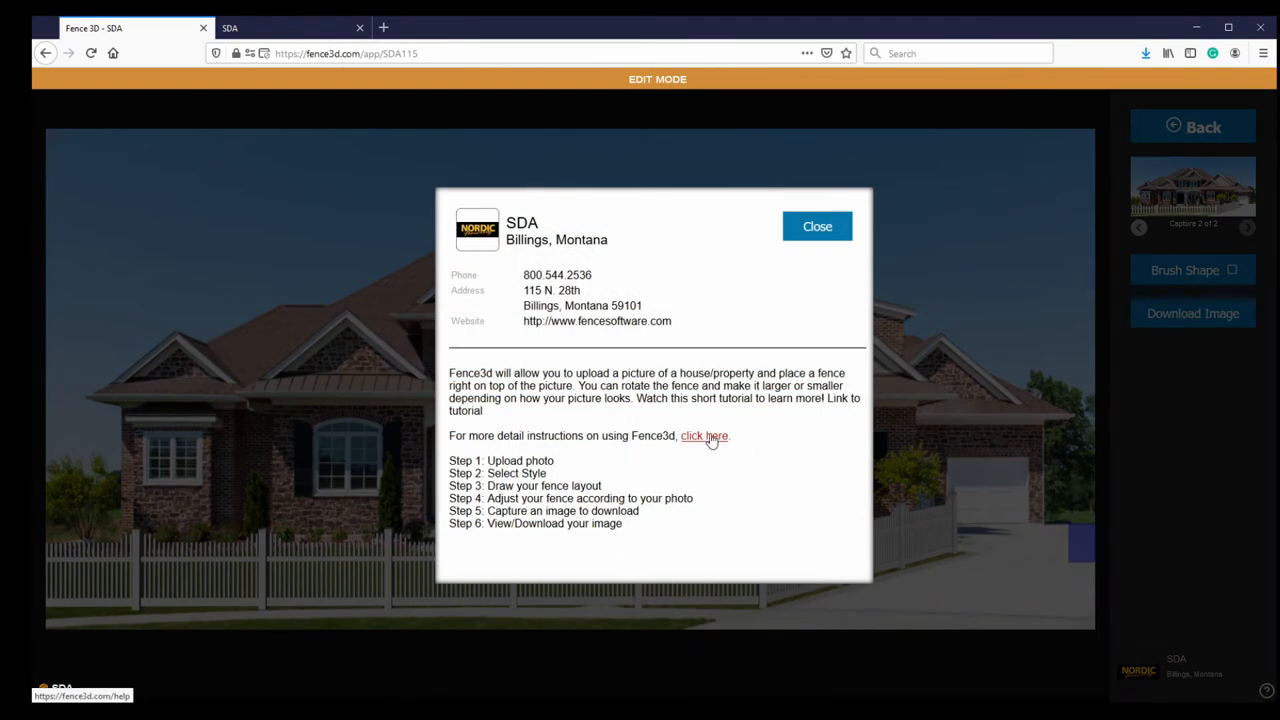
click(704, 435)
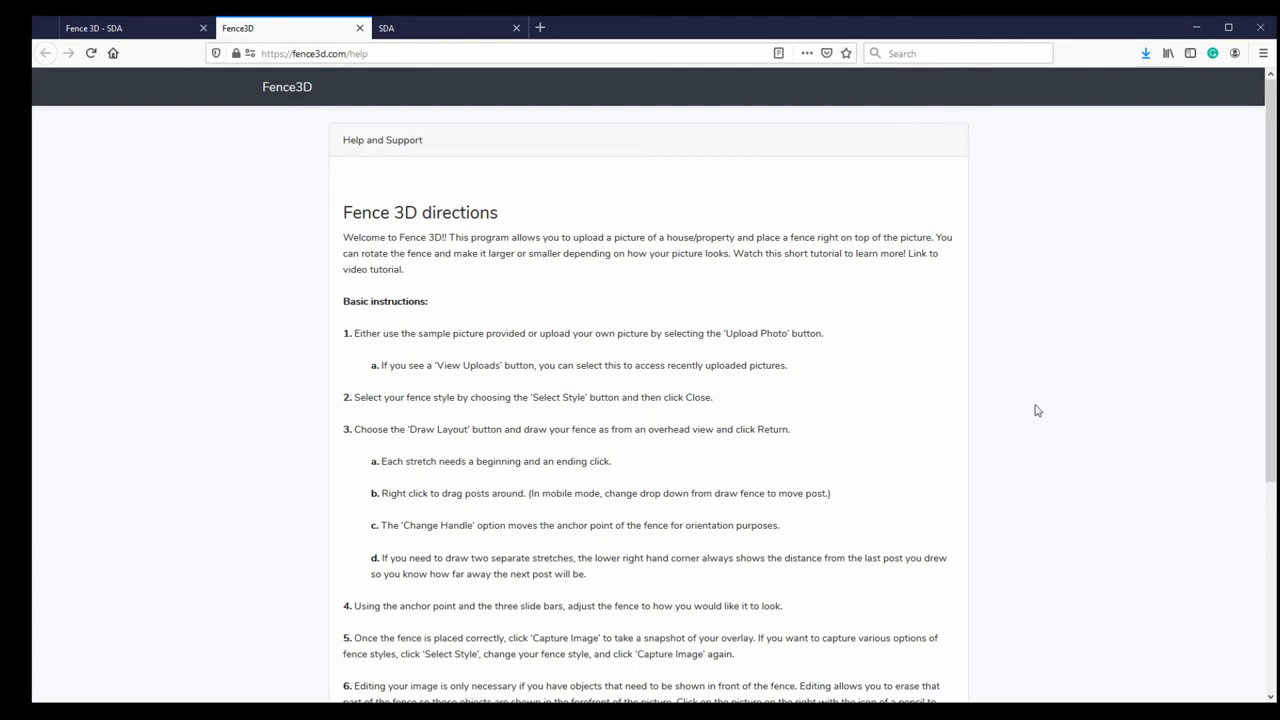